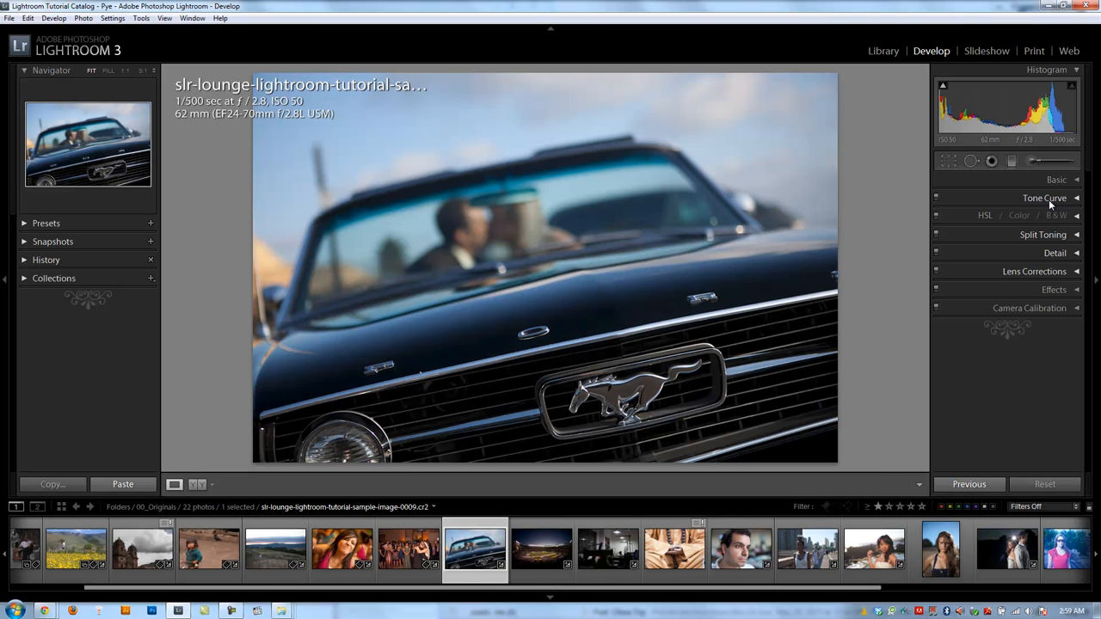
# Expand the Tone Curve panel for the Mustang photo in the Develop module.
pyautogui.click(1044, 198)
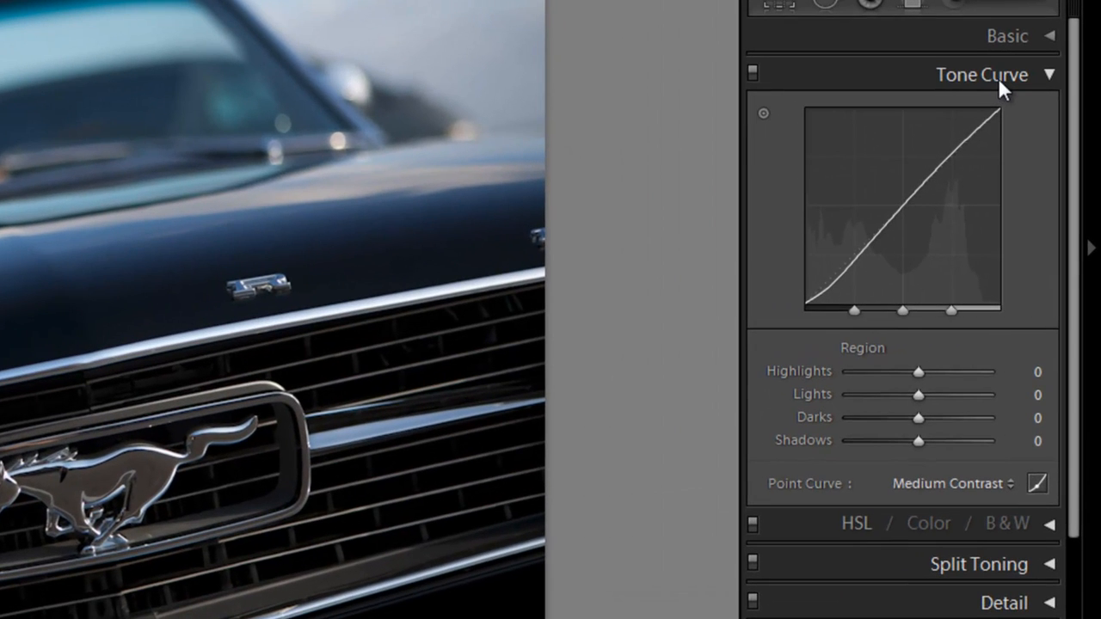
pyautogui.moveTo(1047, 146)
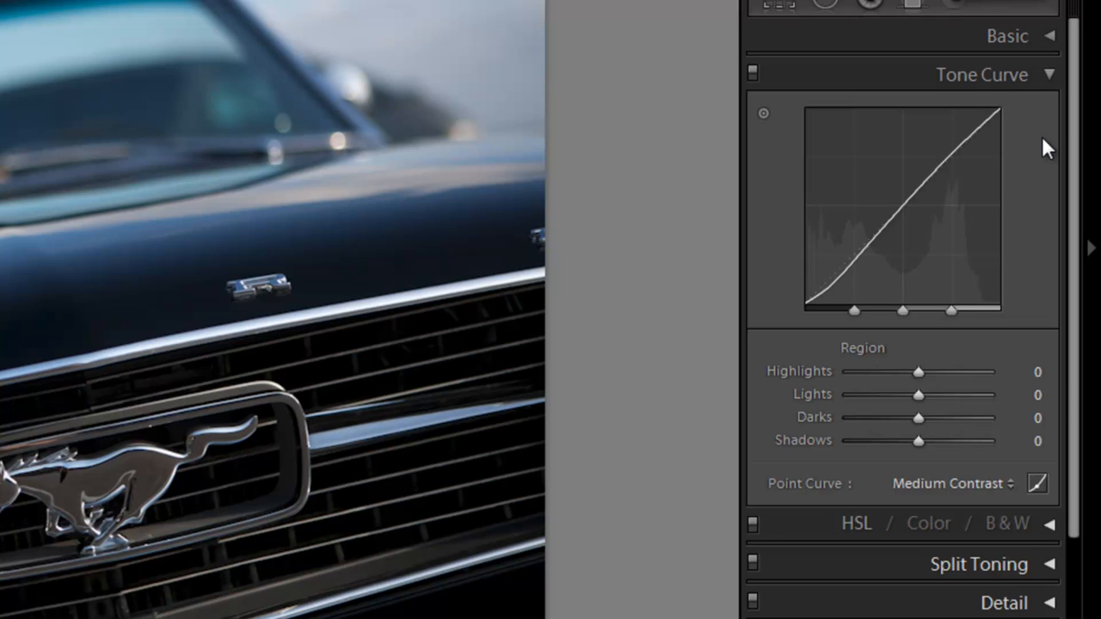
pyautogui.moveTo(1046, 75)
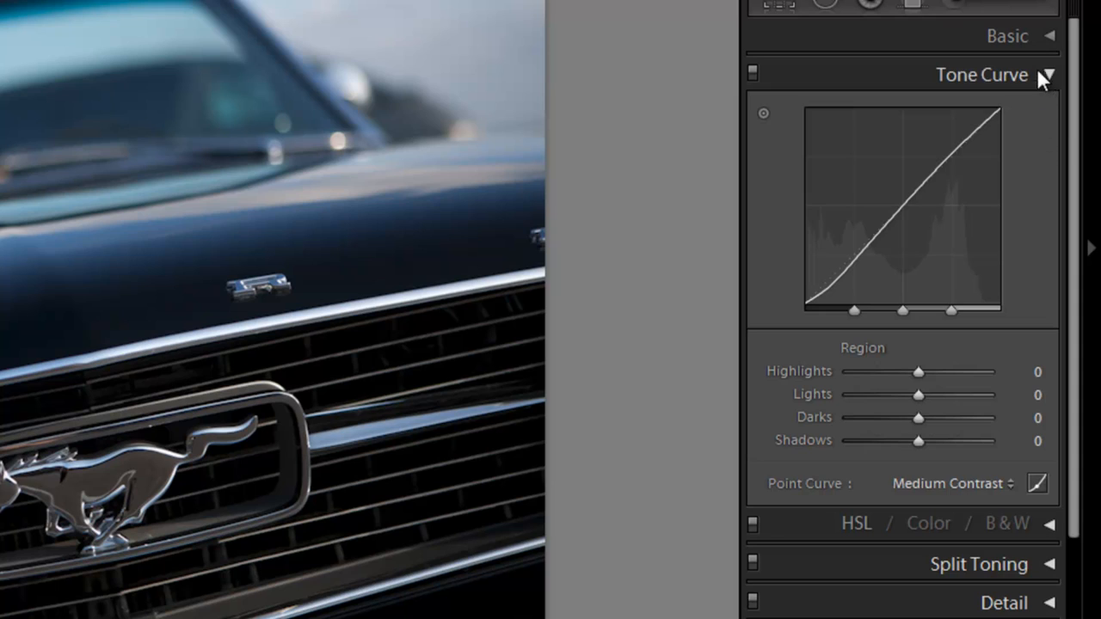
pyautogui.moveTo(765, 315)
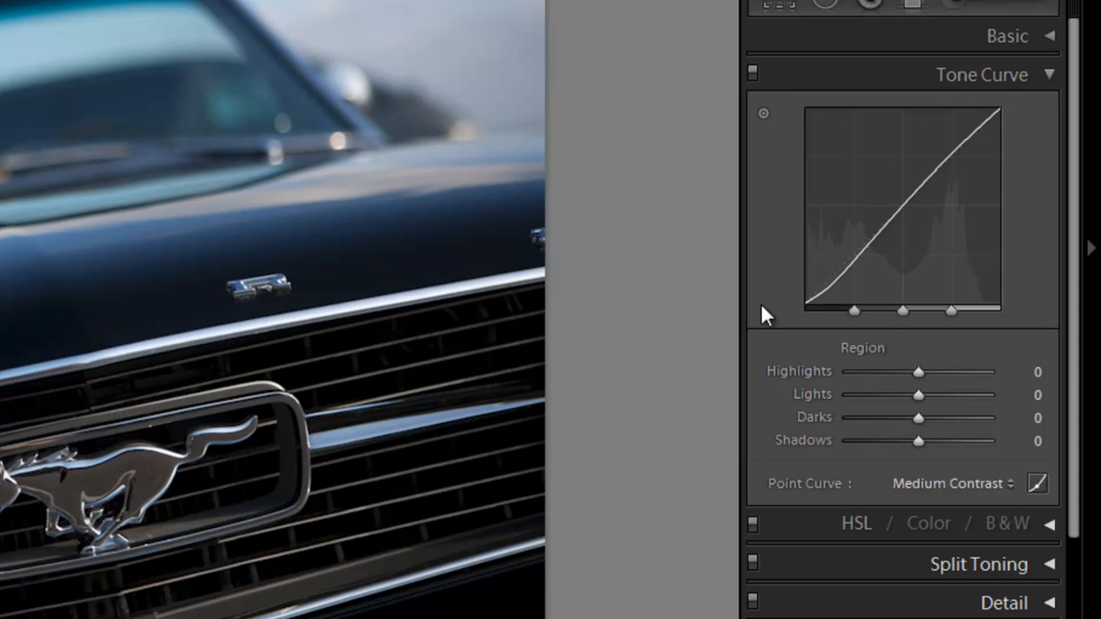
pyautogui.moveTo(819, 330)
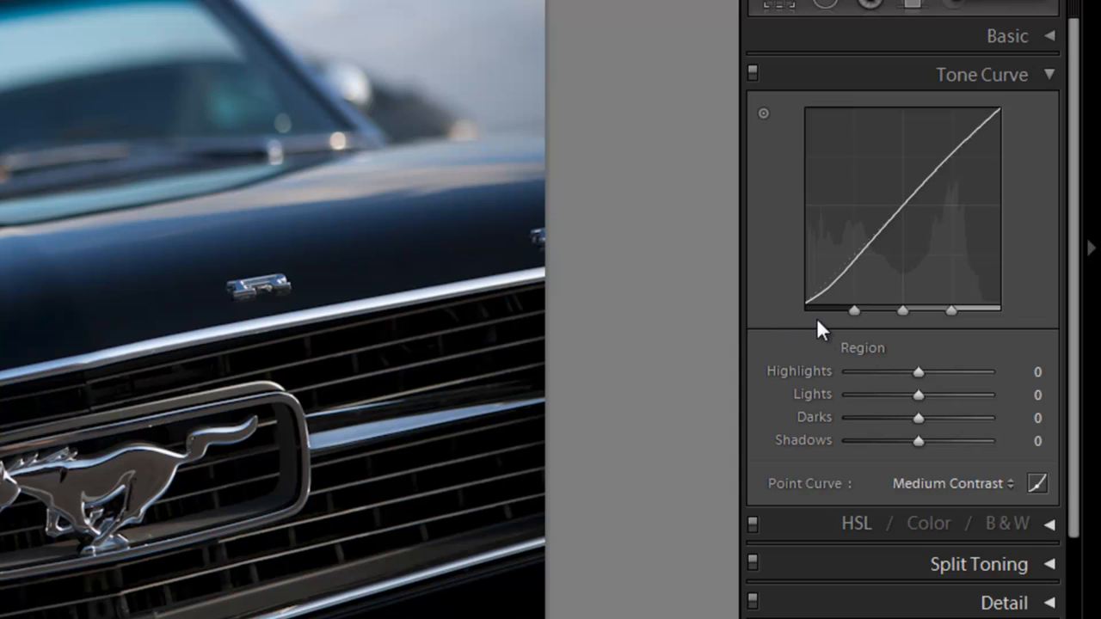
pyautogui.moveTo(860, 341)
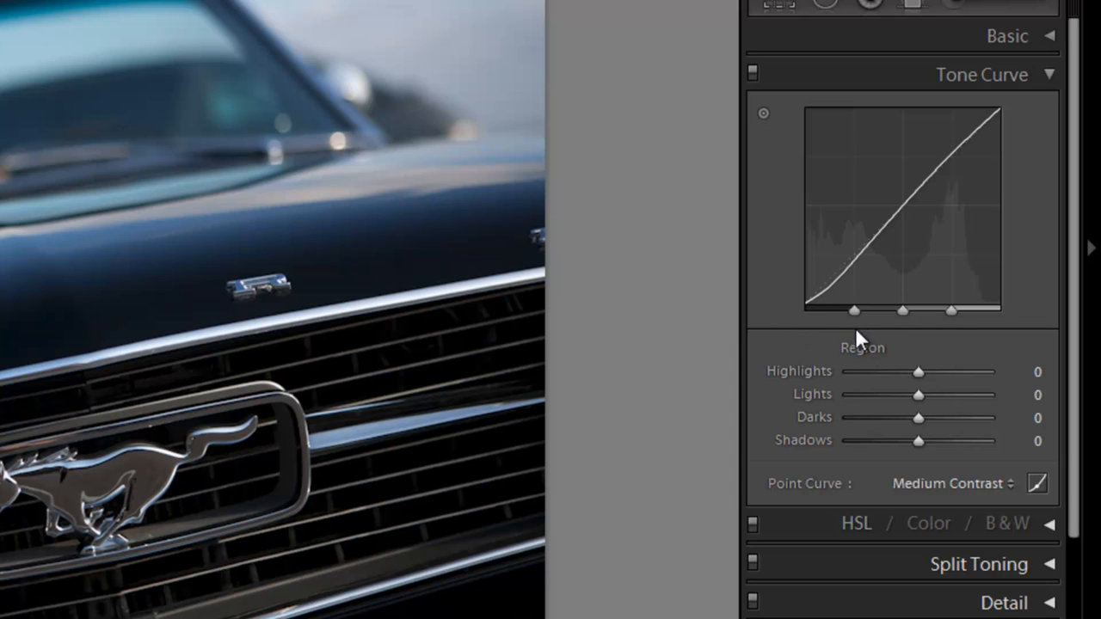
pyautogui.moveTo(903, 330)
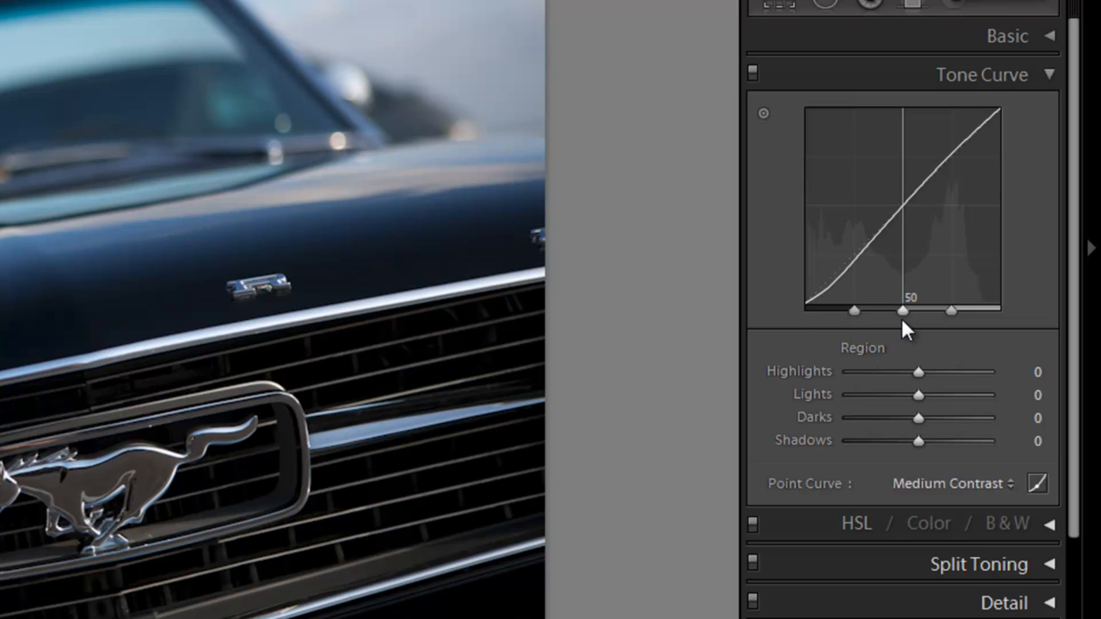
pyautogui.moveTo(1006, 335)
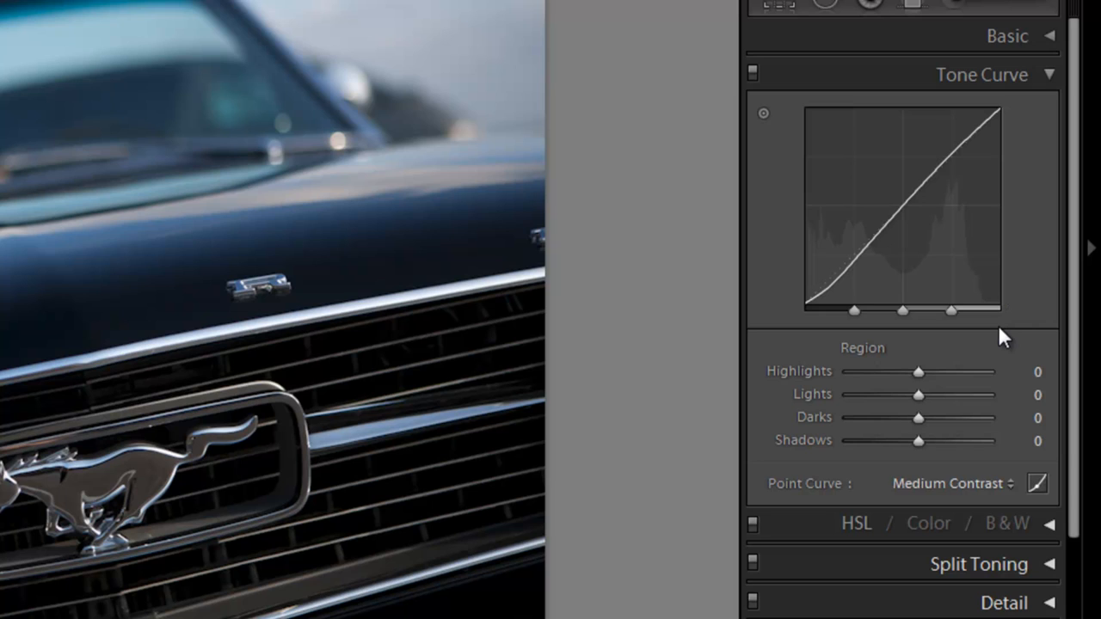
pyautogui.moveTo(869, 249)
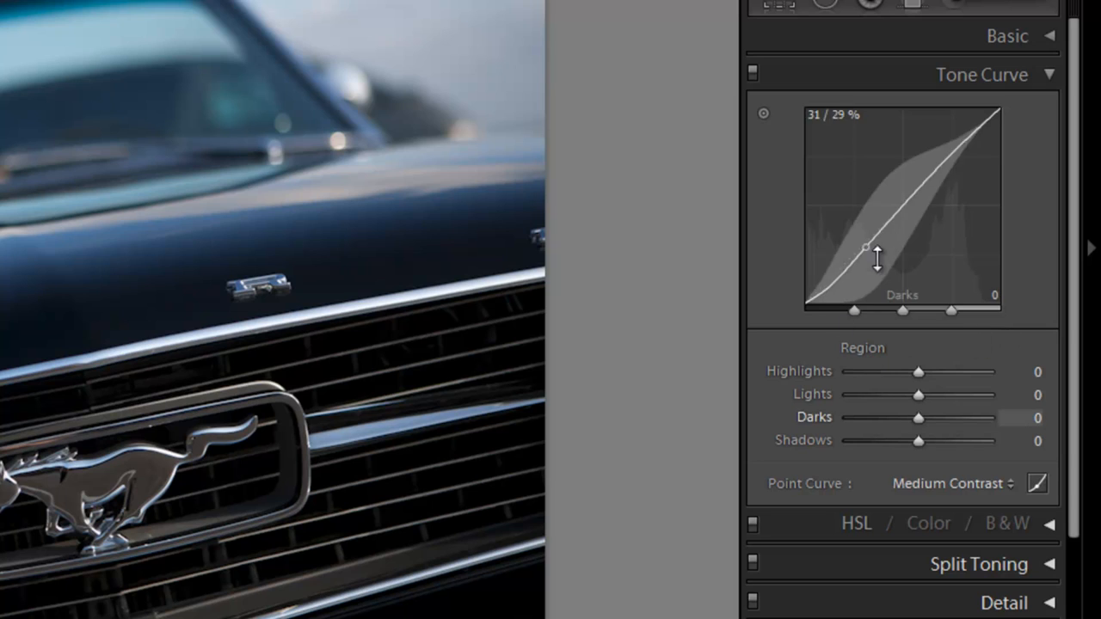
pyautogui.moveTo(892, 348)
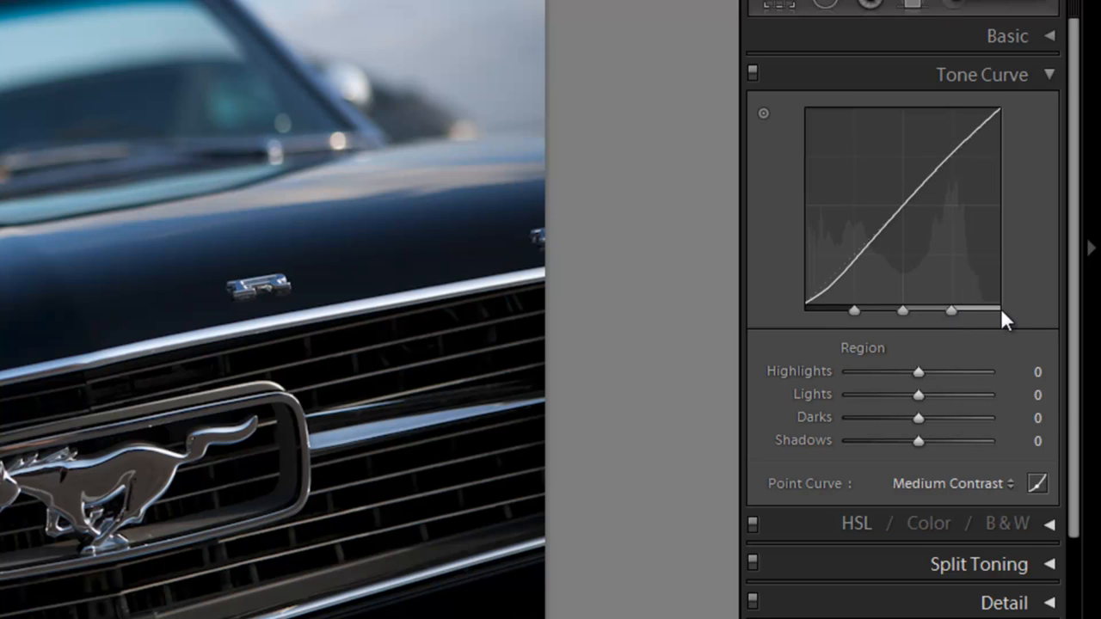
pyautogui.moveTo(829, 404)
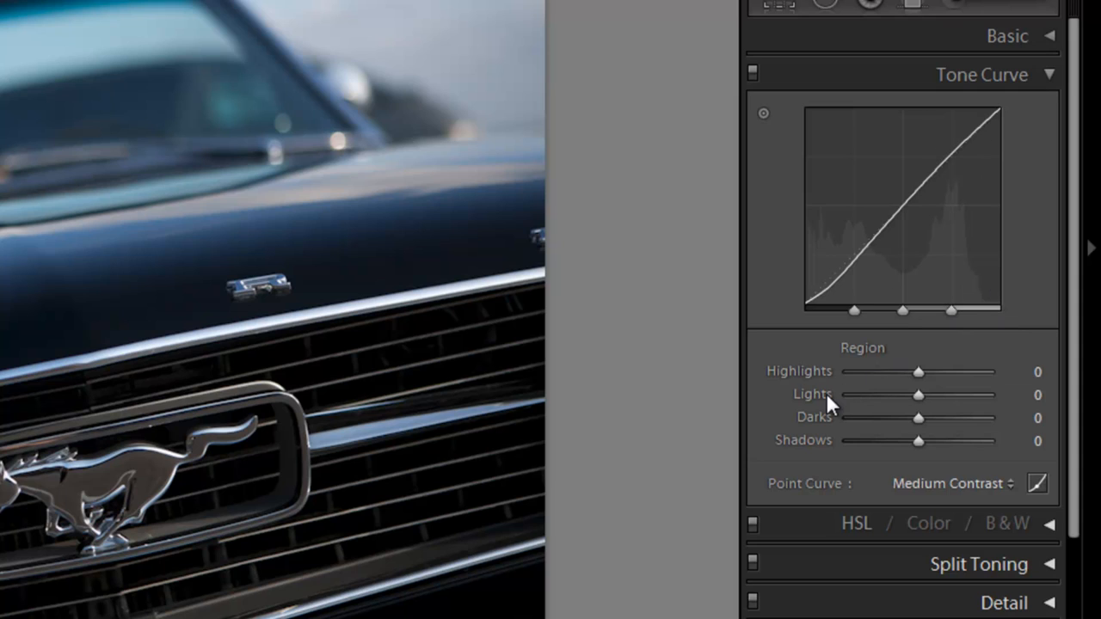
pyautogui.moveTo(949, 311)
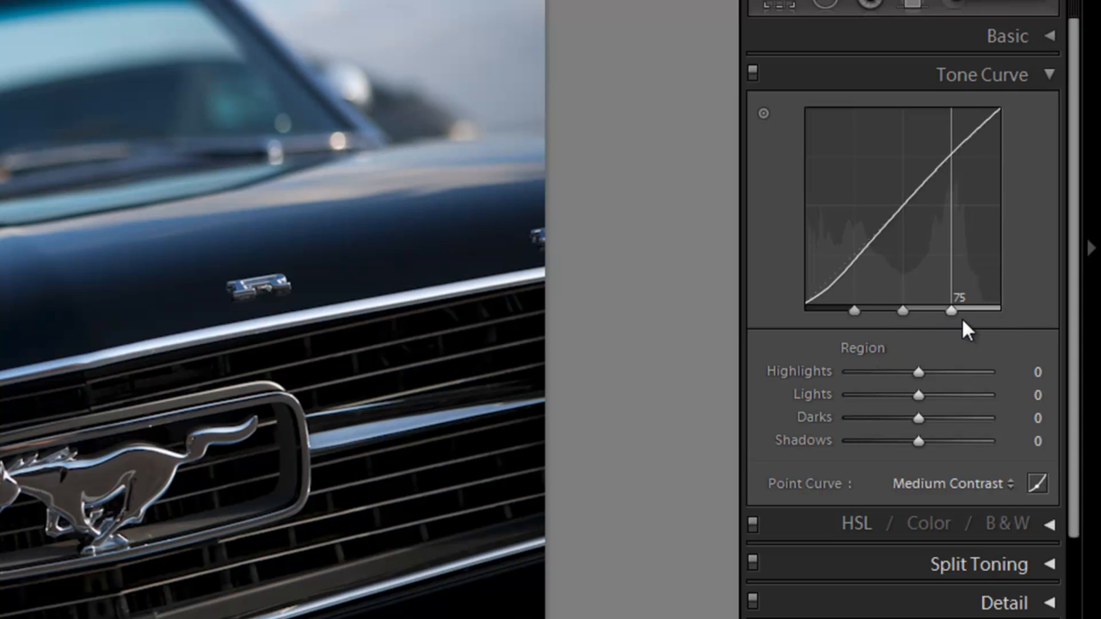
pyautogui.moveTo(954, 331)
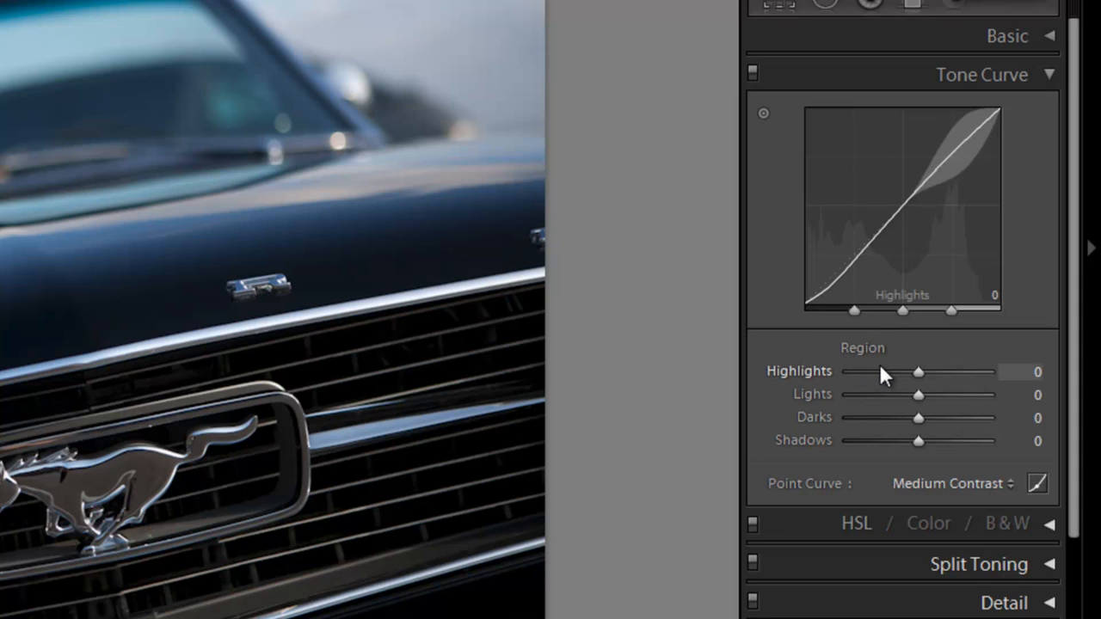
pyautogui.moveTo(875, 378)
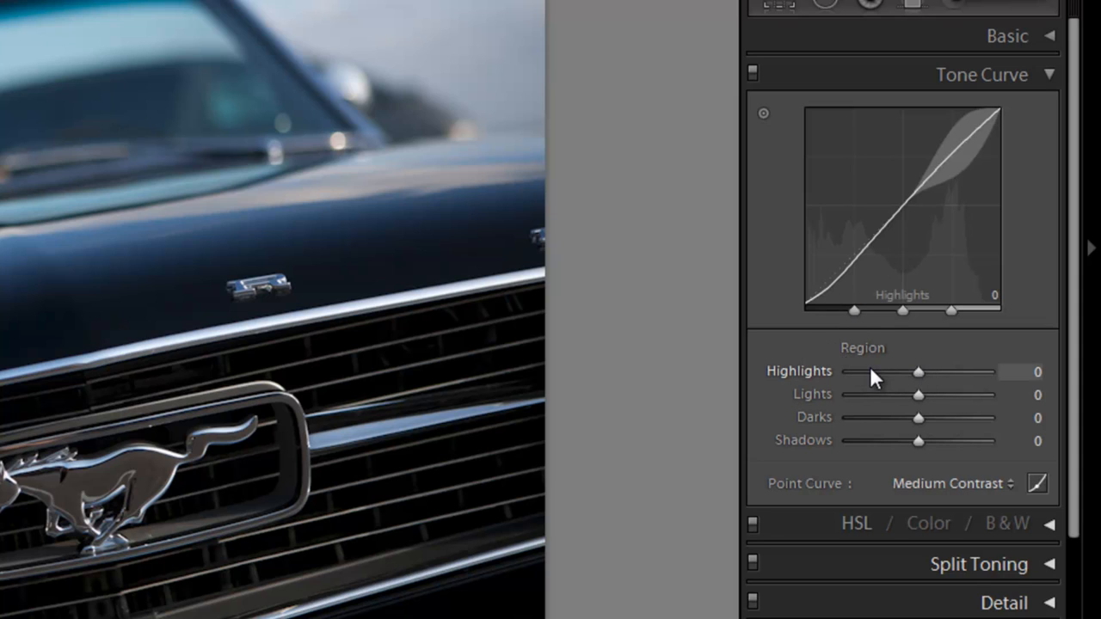
pyautogui.moveTo(927, 351)
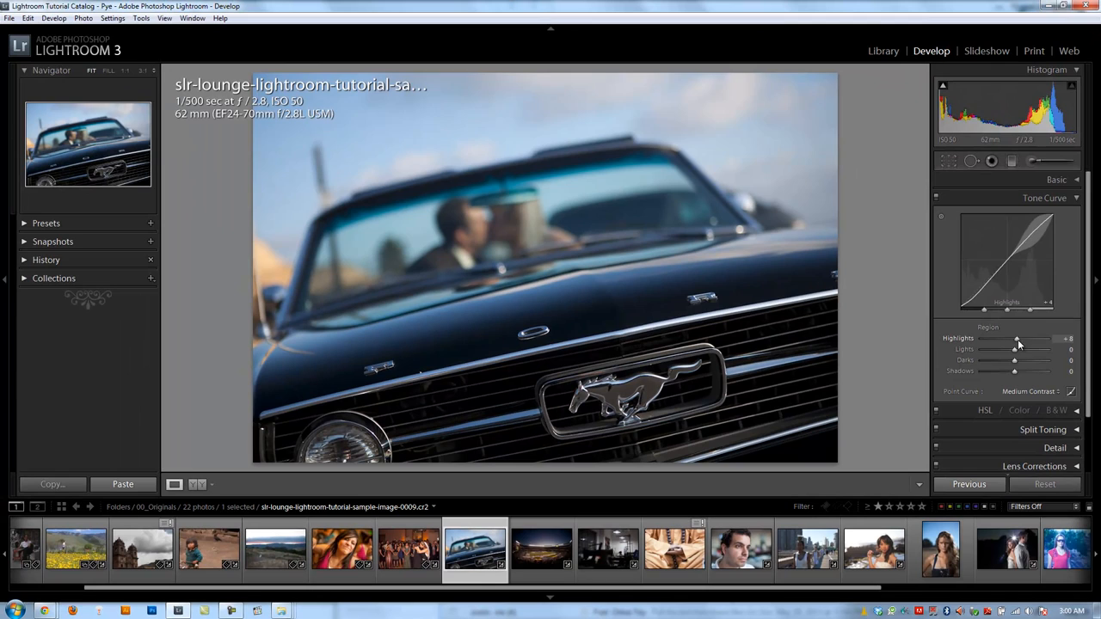
# Set the Highlights region to +50 and the Lights region to -49.
pyautogui.moveTo(1019, 337); pyautogui.dragTo(1035, 337)
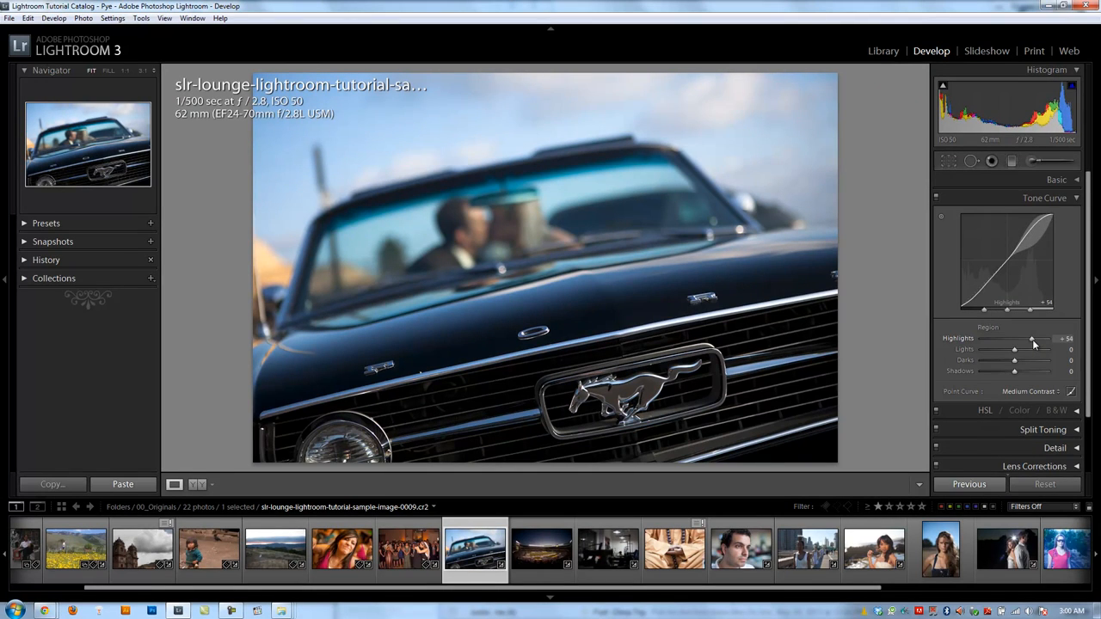
pyautogui.moveTo(1041, 337); pyautogui.dragTo(1030, 337)
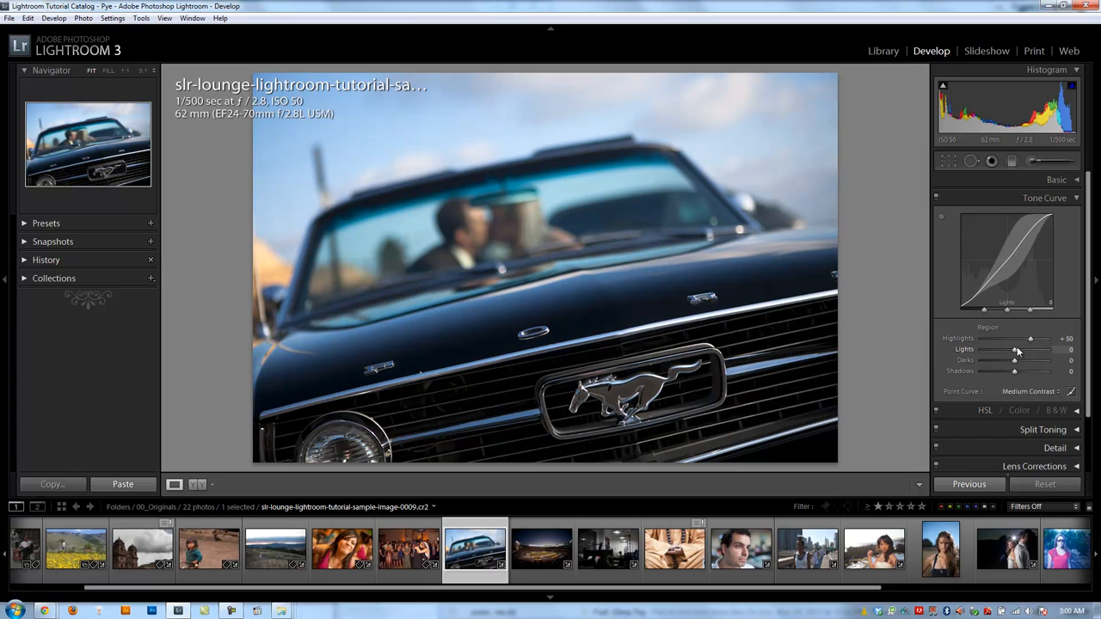
pyautogui.moveTo(1015, 349); pyautogui.dragTo(1007, 350)
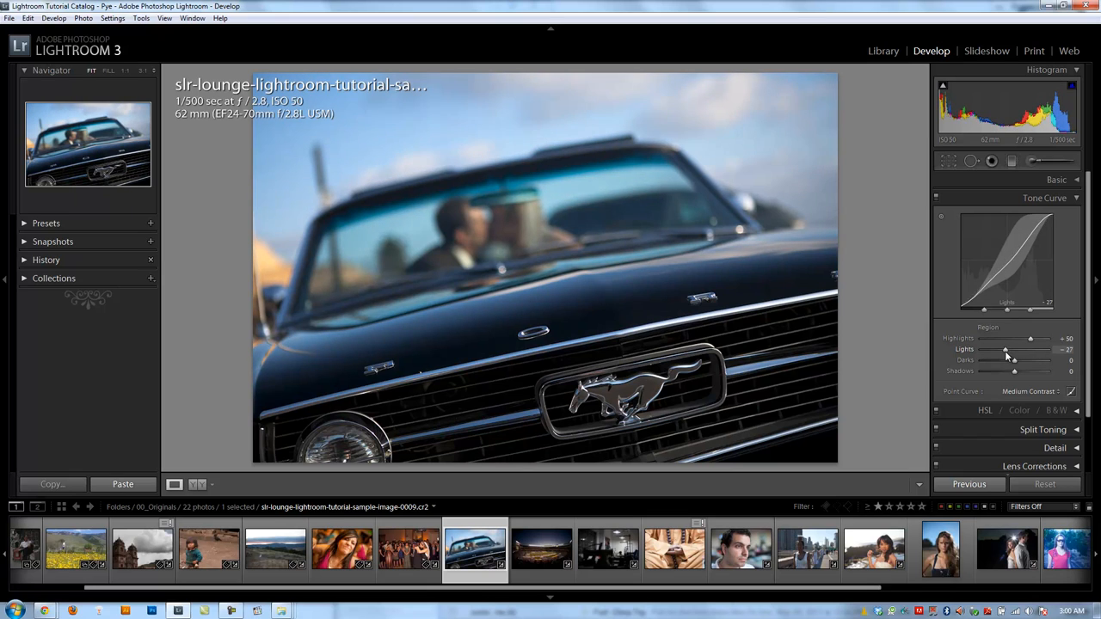
pyautogui.moveTo(1013, 360); pyautogui.dragTo(1006, 360)
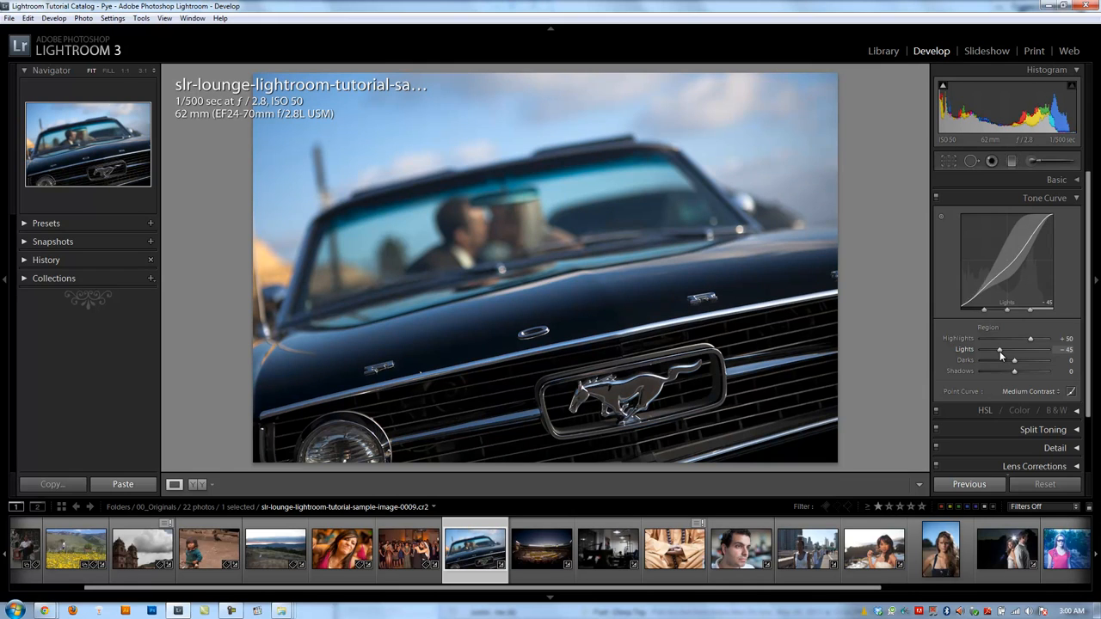
pyautogui.moveTo(1015, 353); pyautogui.dragTo(1001, 353)
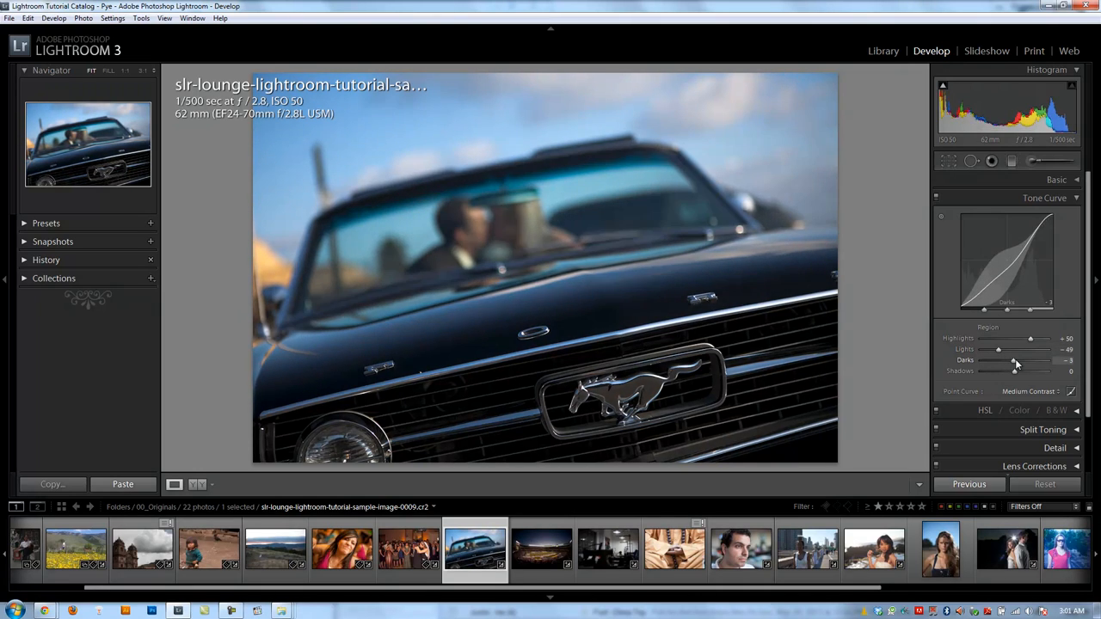
# Lift the Darks region to +4 and lower the Shadows region to -35.
pyautogui.moveTo(1014, 359); pyautogui.dragTo(1018, 360)
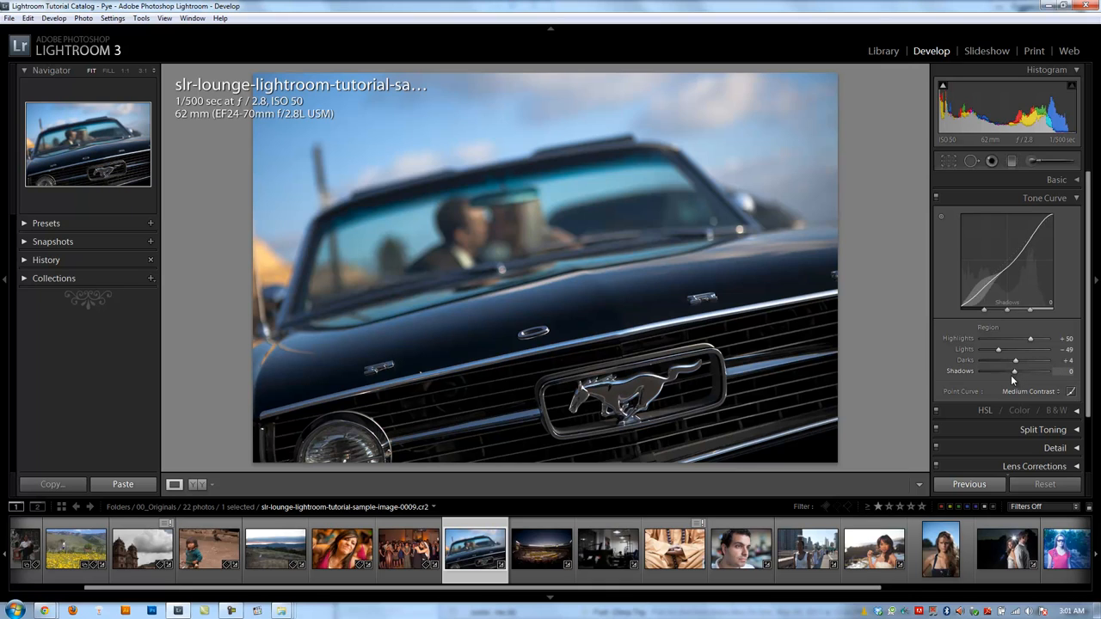
pyautogui.moveTo(1014, 371); pyautogui.dragTo(1008, 372)
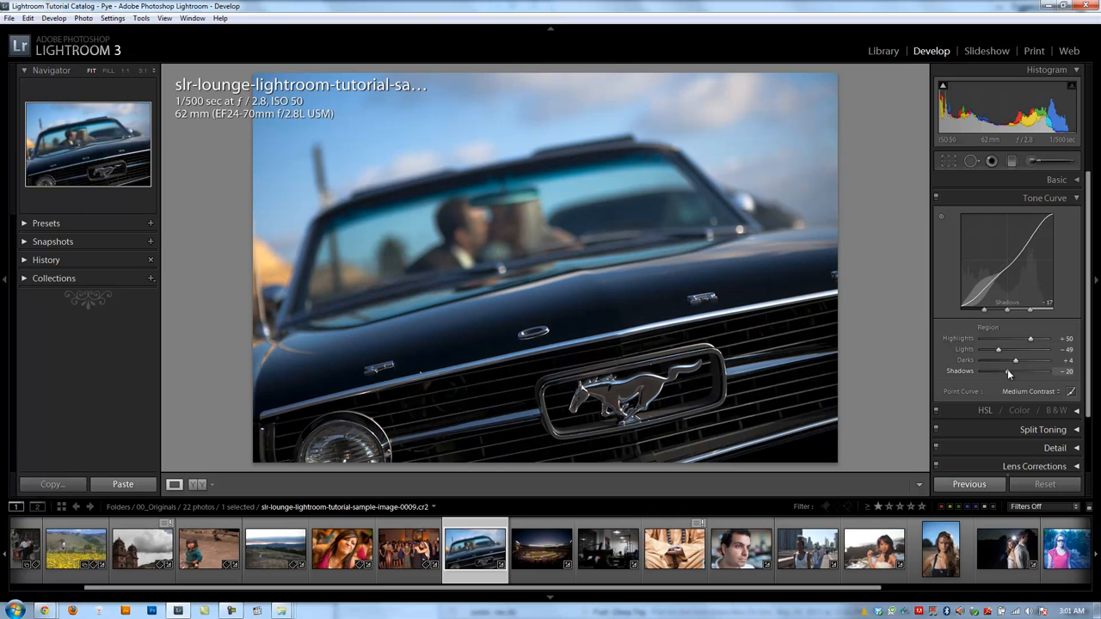
pyautogui.moveTo(1018, 372); pyautogui.dragTo(1004, 371)
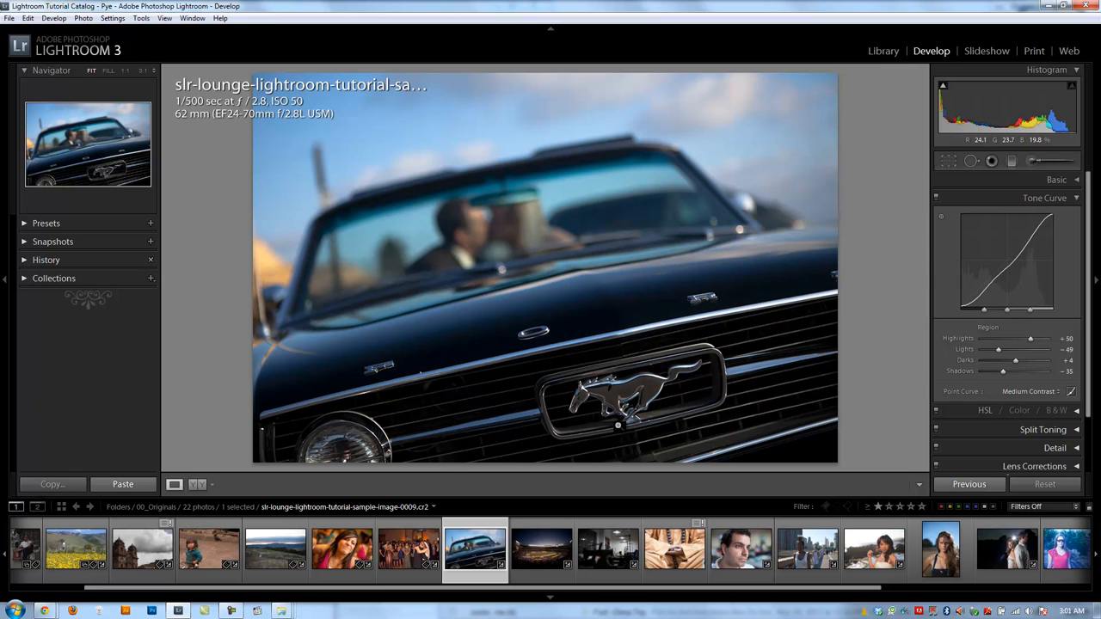
pyautogui.moveTo(750, 313)
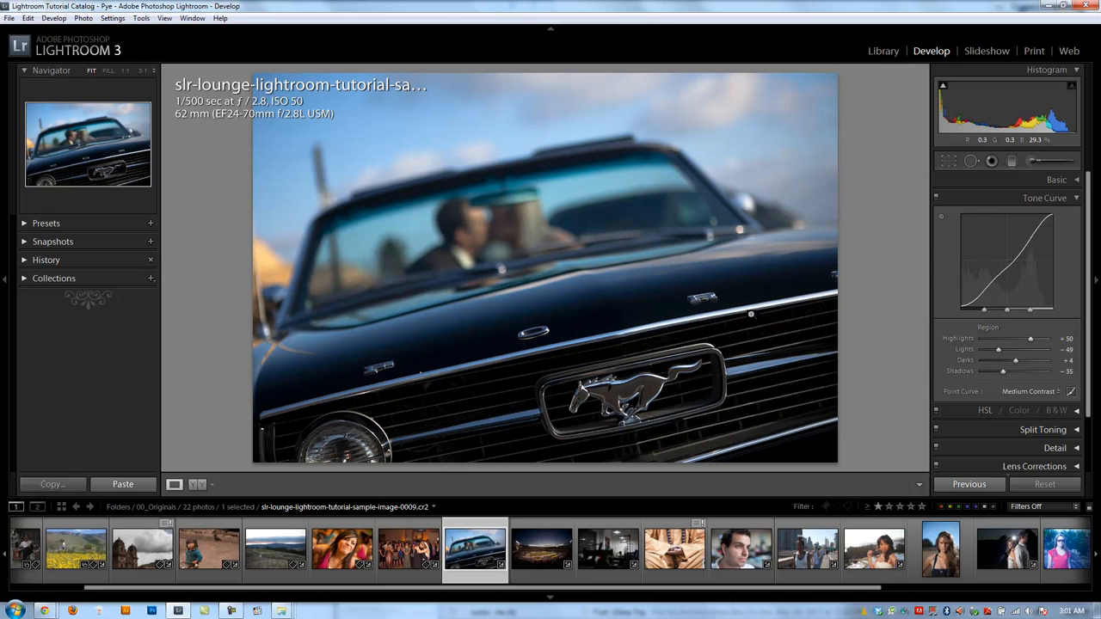
pyautogui.click(1056, 181)
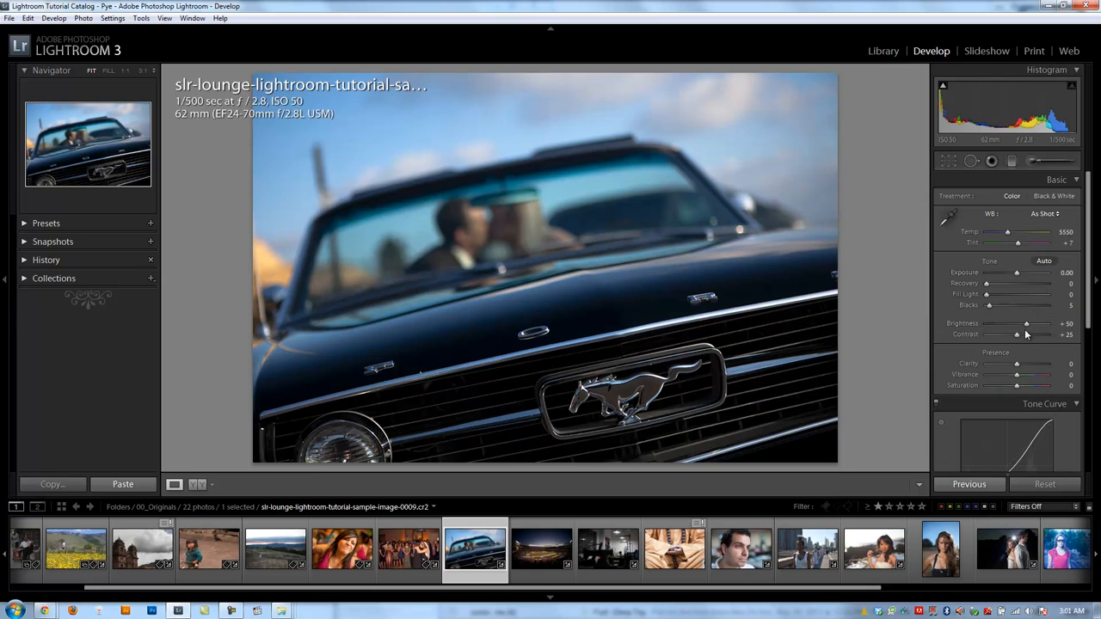
pyautogui.moveTo(1073, 192)
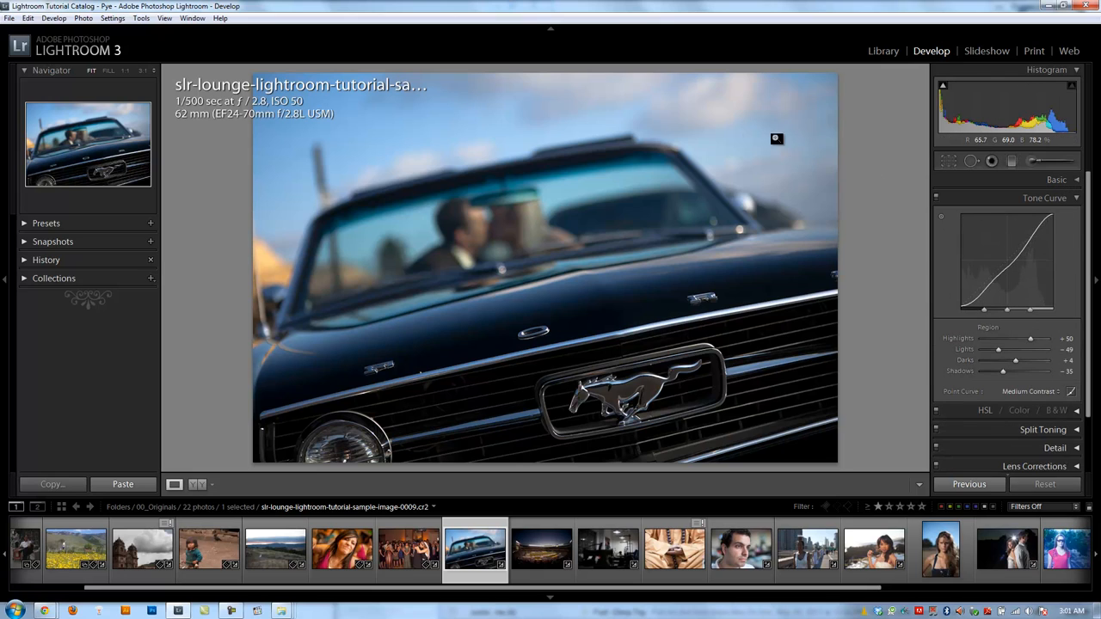
pyautogui.moveTo(778, 260)
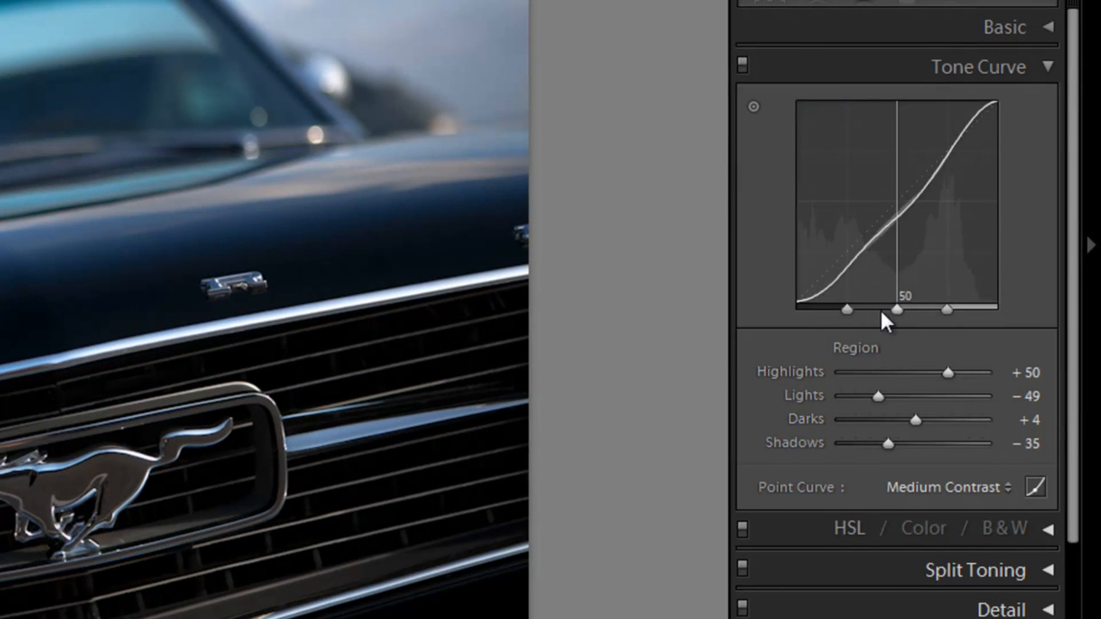
# Move the right split-point handle under the curve to reposition the highlights range start.
pyautogui.moveTo(898, 310); pyautogui.dragTo(946, 311)
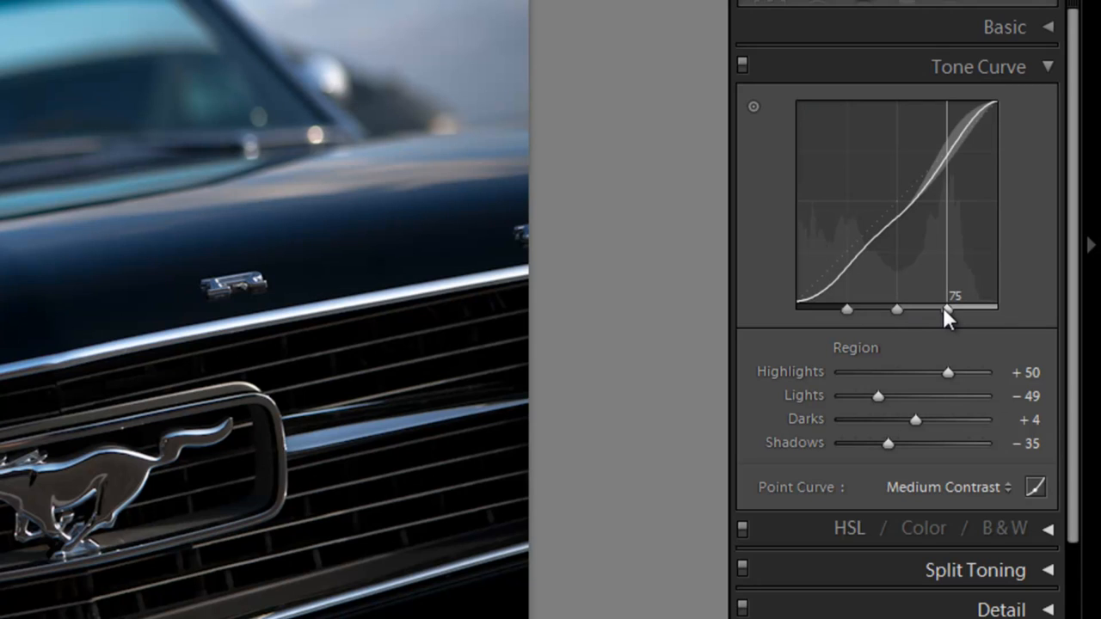
pyautogui.moveTo(956, 333)
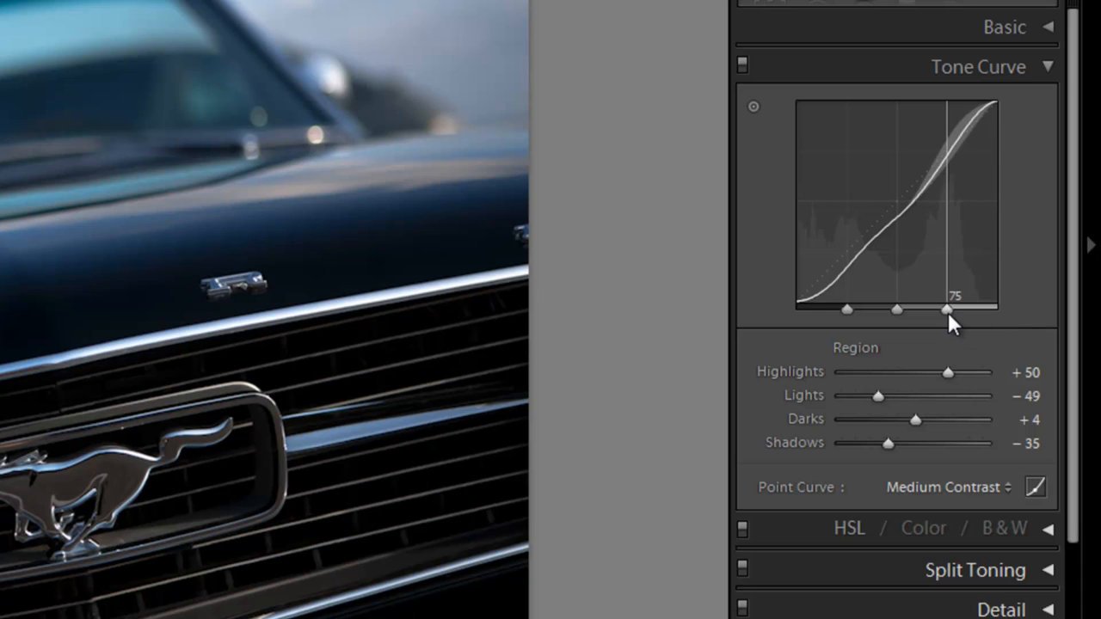
pyautogui.moveTo(946, 310); pyautogui.dragTo(932, 312)
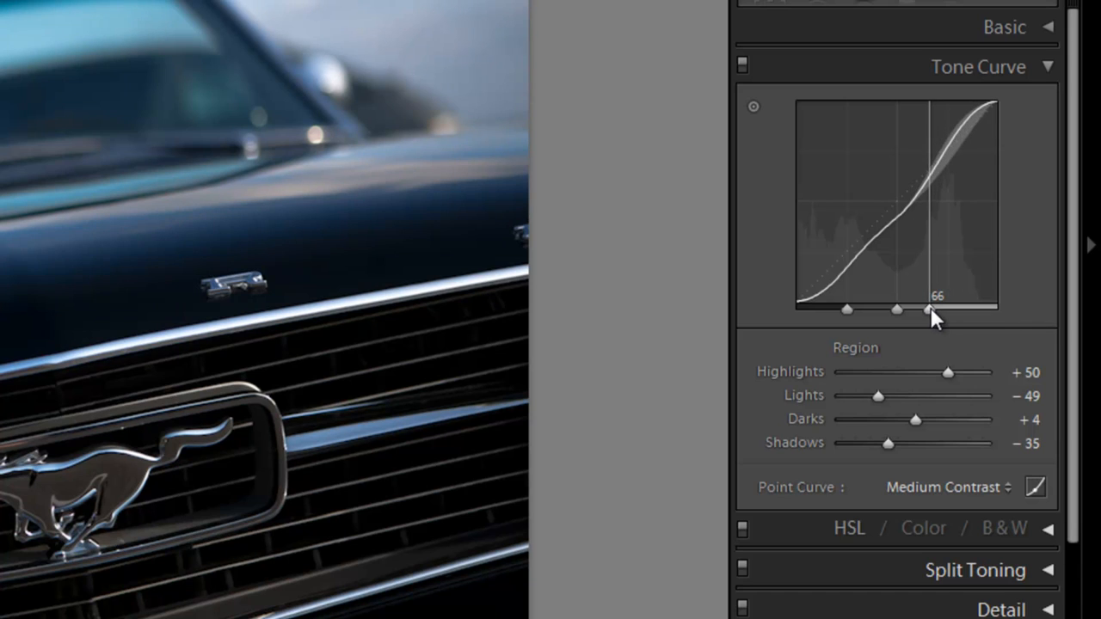
pyautogui.moveTo(932, 310); pyautogui.dragTo(918, 309)
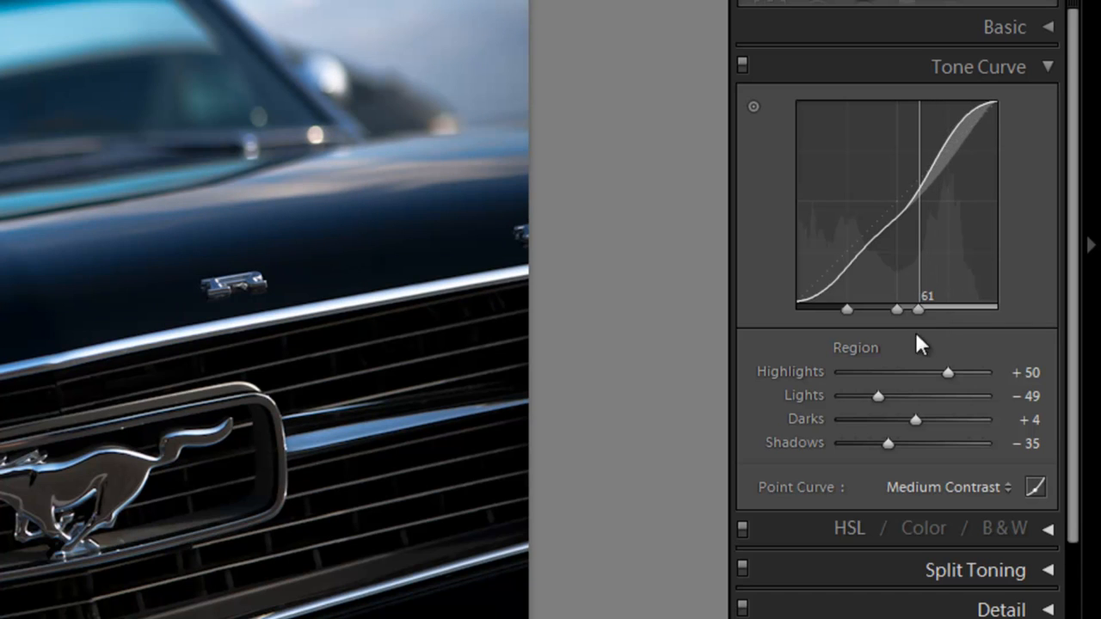
pyautogui.moveTo(948, 381)
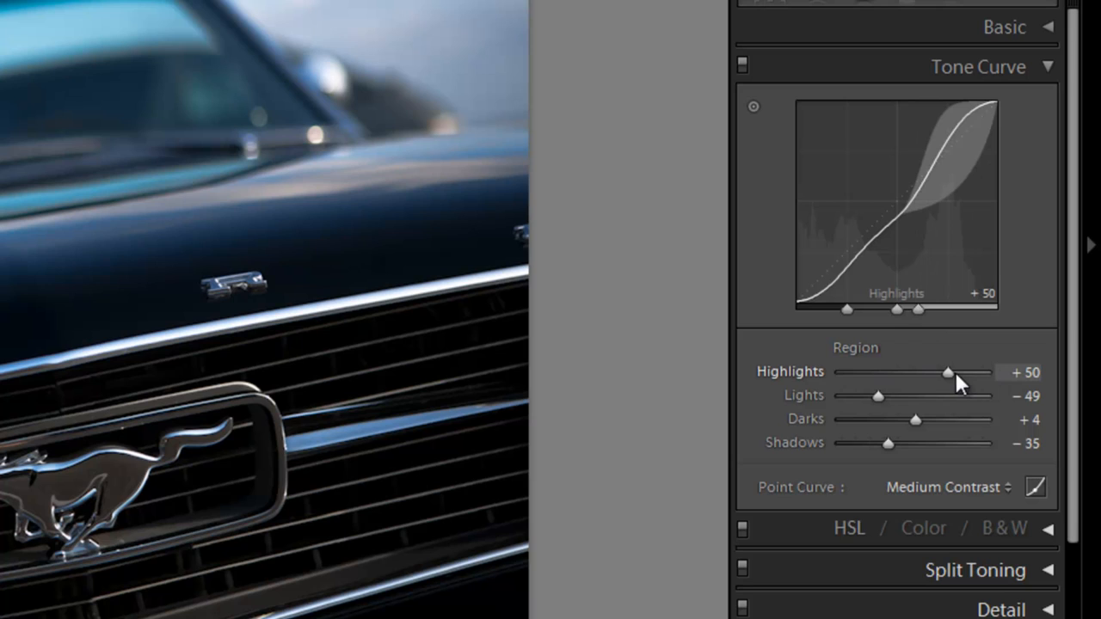
pyautogui.moveTo(898, 312)
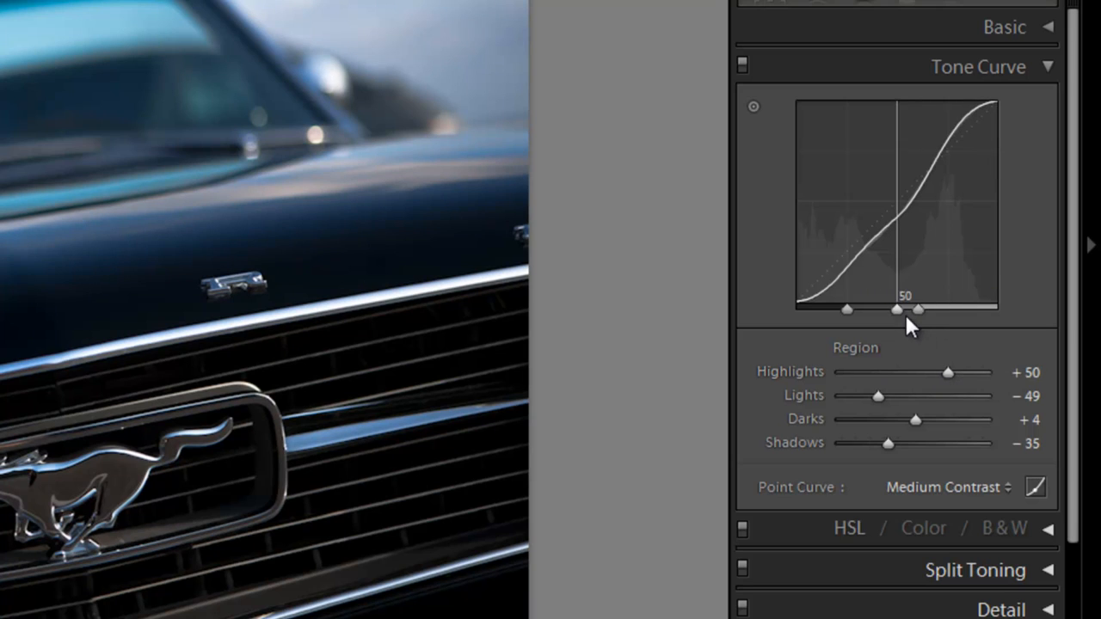
# Extend the lights range upward, settling the lights/highlights division at 75.
pyautogui.moveTo(898, 310); pyautogui.dragTo(919, 309)
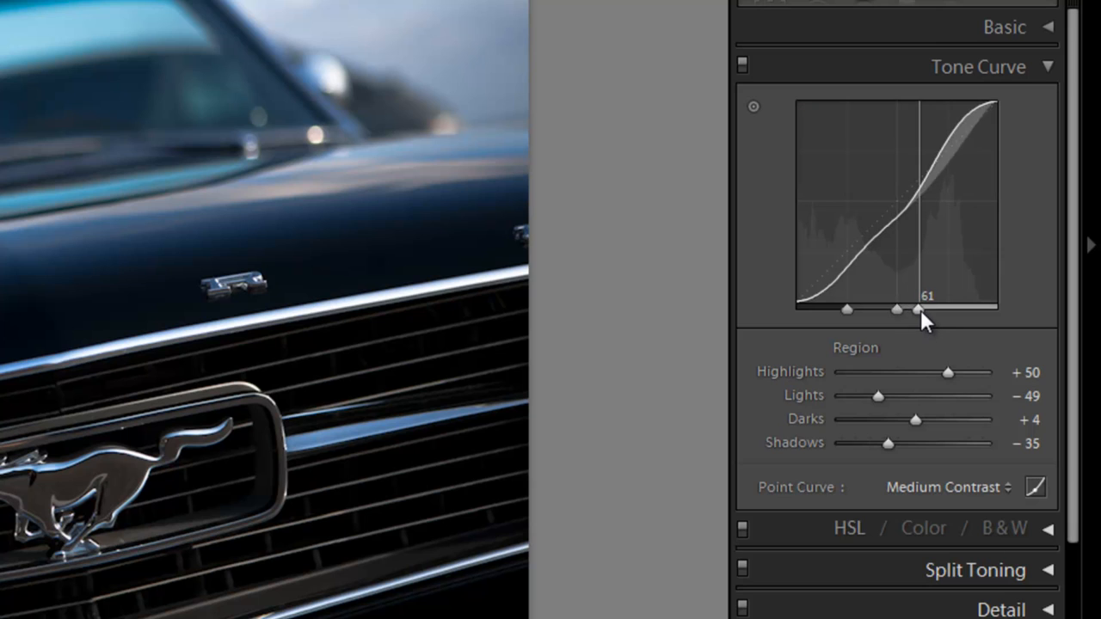
pyautogui.moveTo(919, 309); pyautogui.dragTo(939, 310)
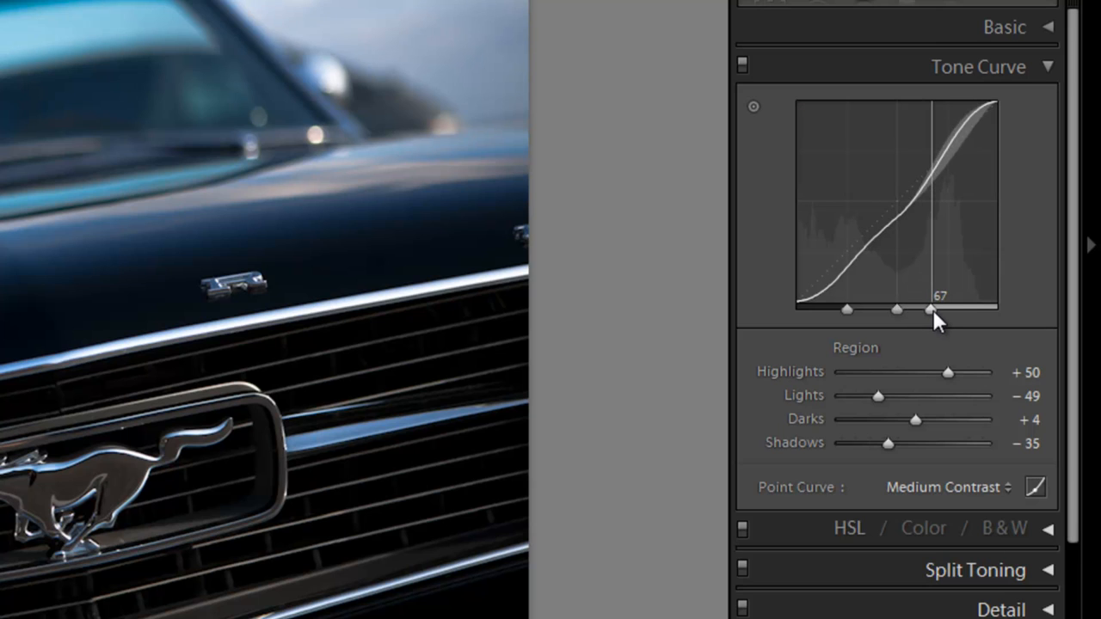
pyautogui.moveTo(932, 310); pyautogui.dragTo(962, 309)
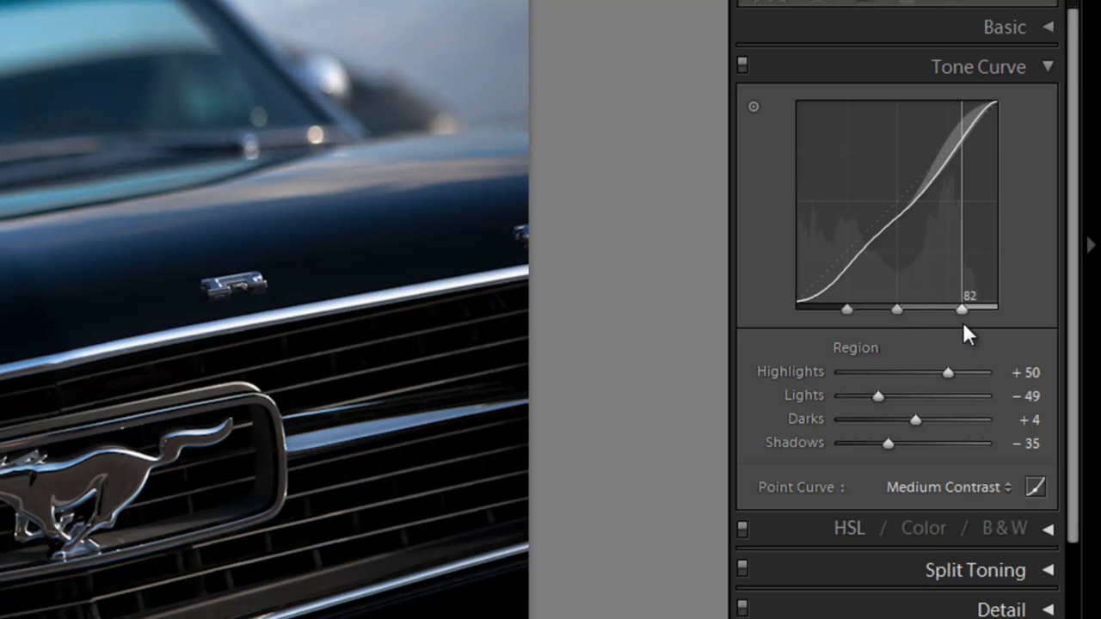
pyautogui.moveTo(961, 309); pyautogui.dragTo(972, 309)
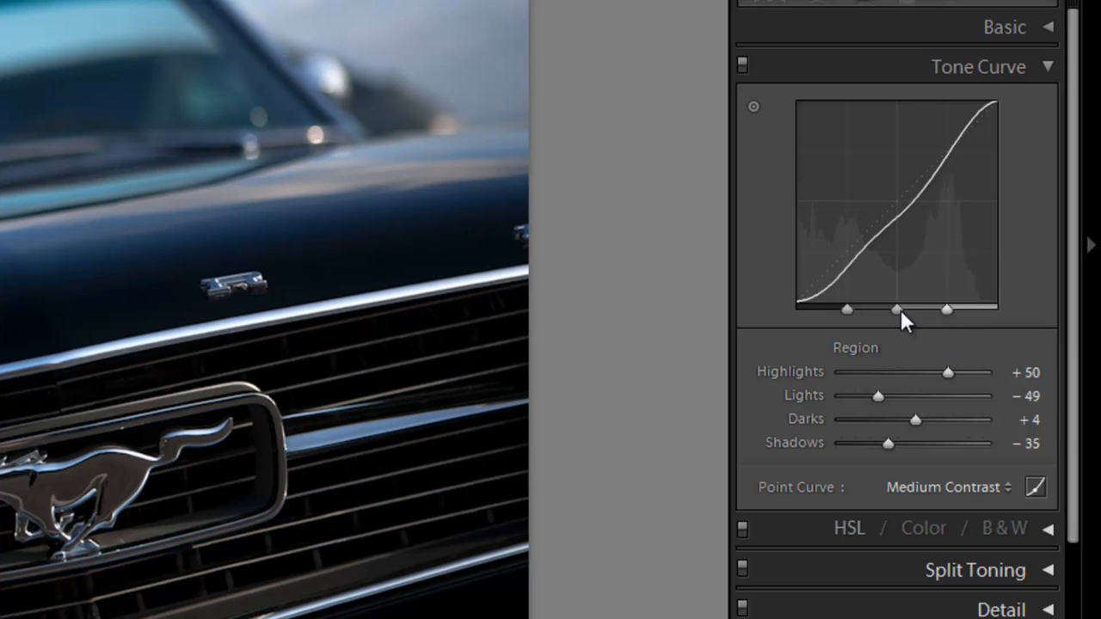
pyautogui.moveTo(829, 370)
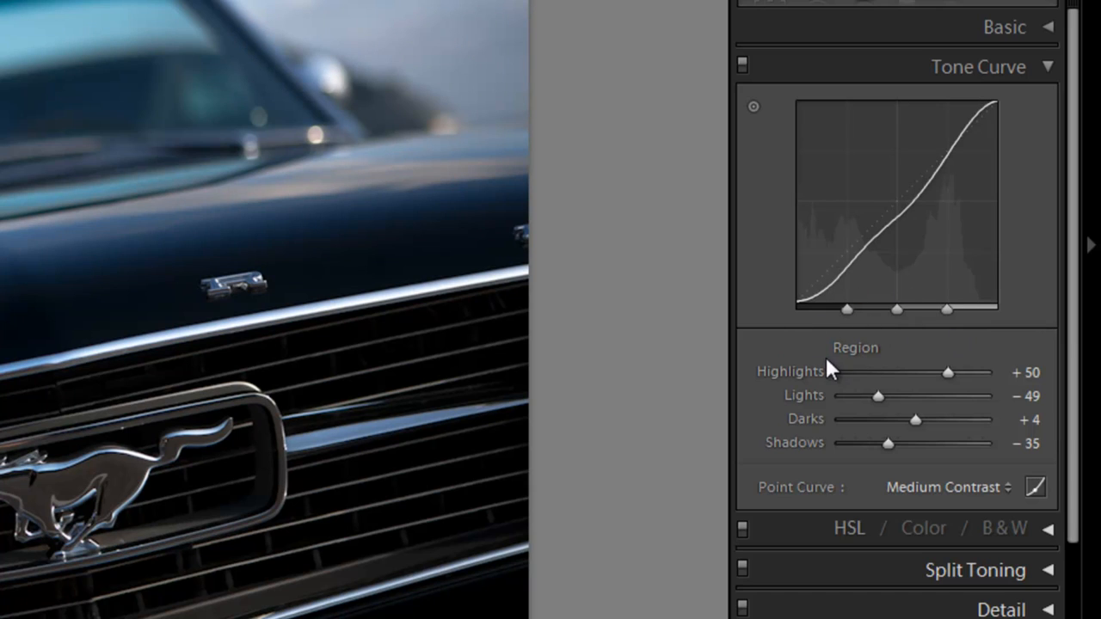
pyautogui.moveTo(984, 141)
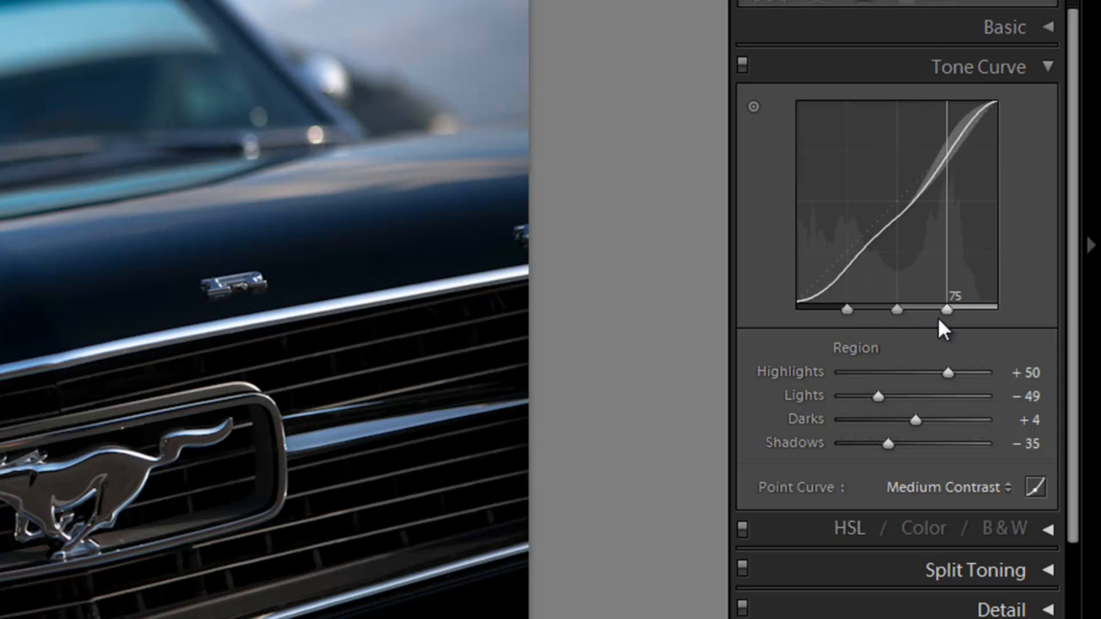
pyautogui.moveTo(869, 359)
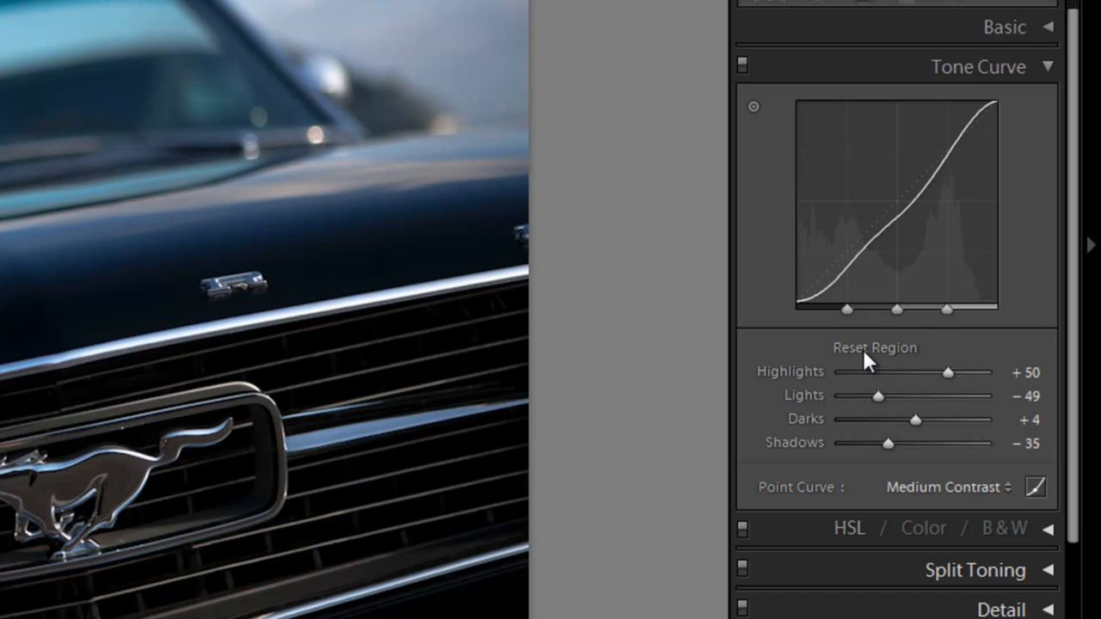
# Reset all four tone curve region sliders to zero and reach for the Point Curve preset.
pyautogui.click(874, 347)
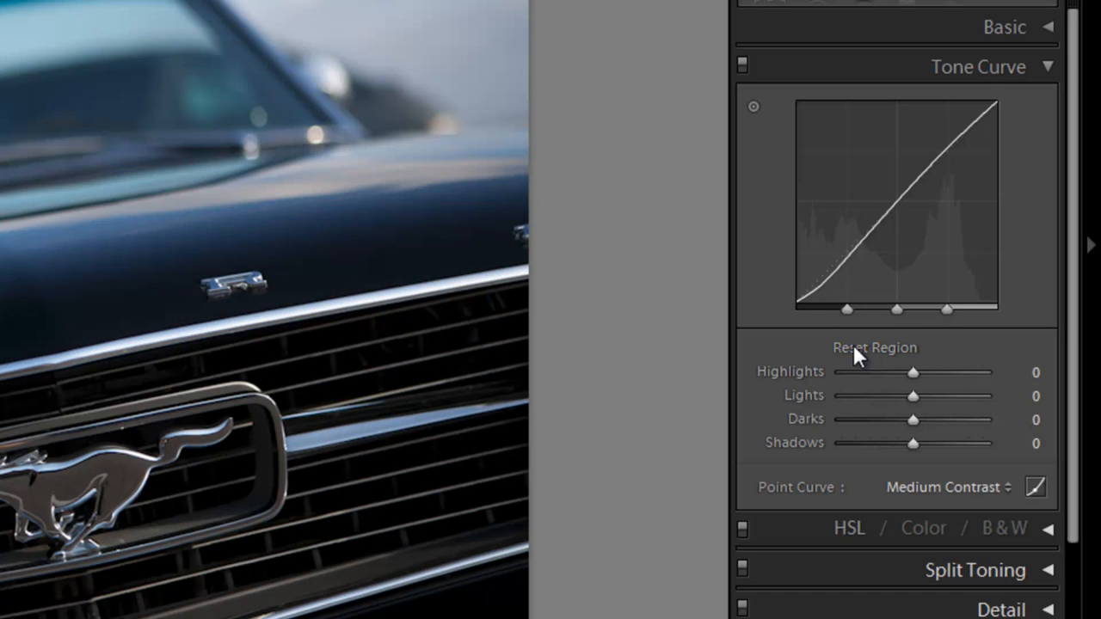
pyautogui.moveTo(823, 491)
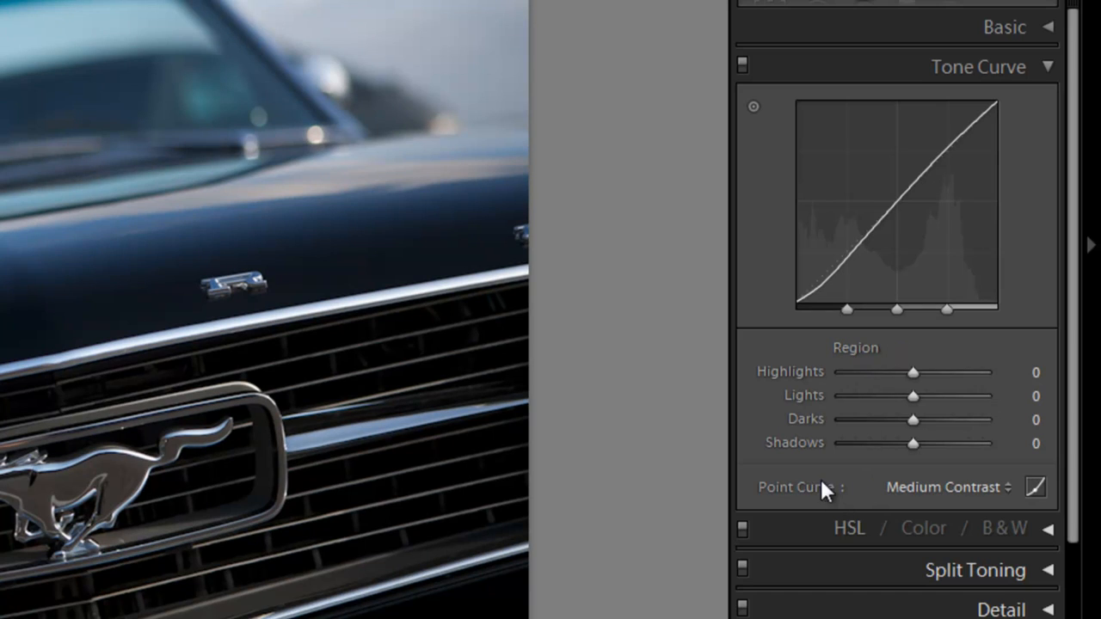
pyautogui.moveTo(954, 499)
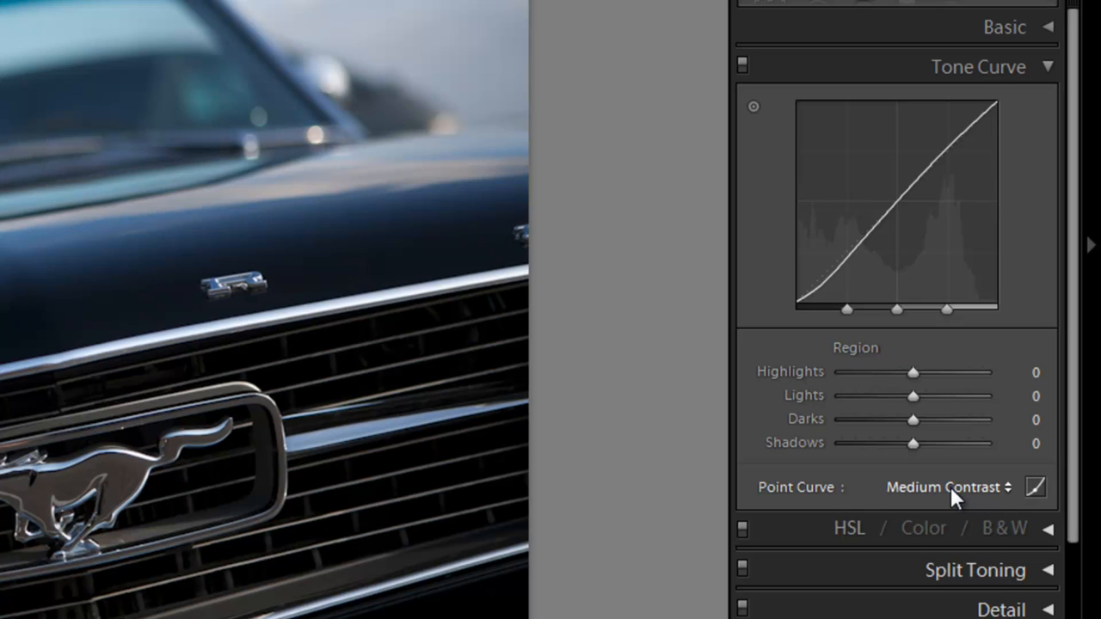
pyautogui.click(946, 487)
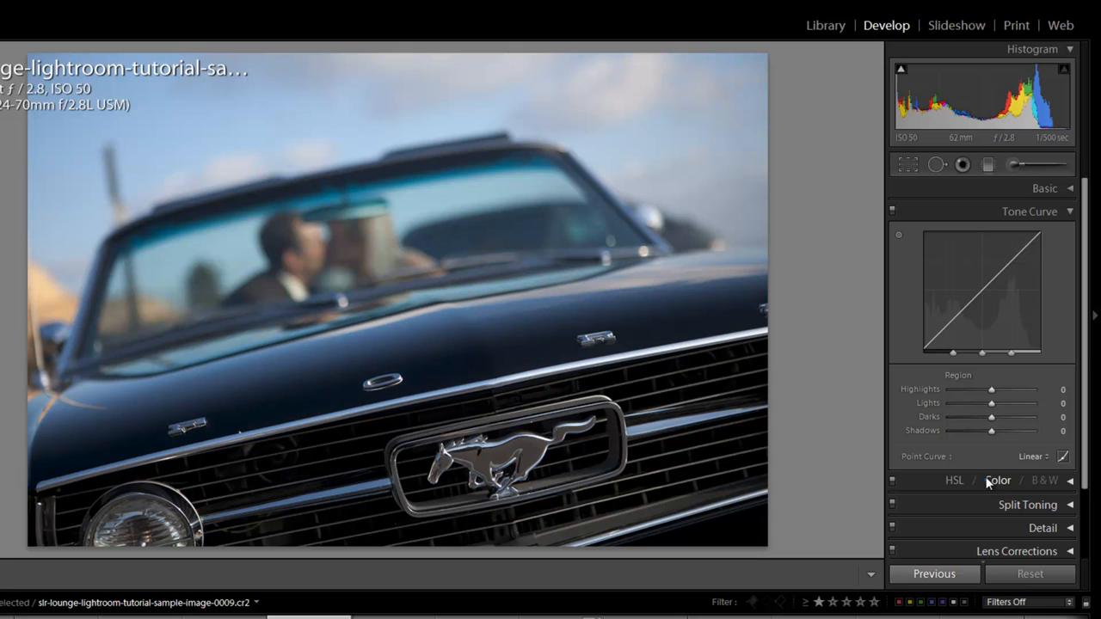
pyautogui.moveTo(908, 378)
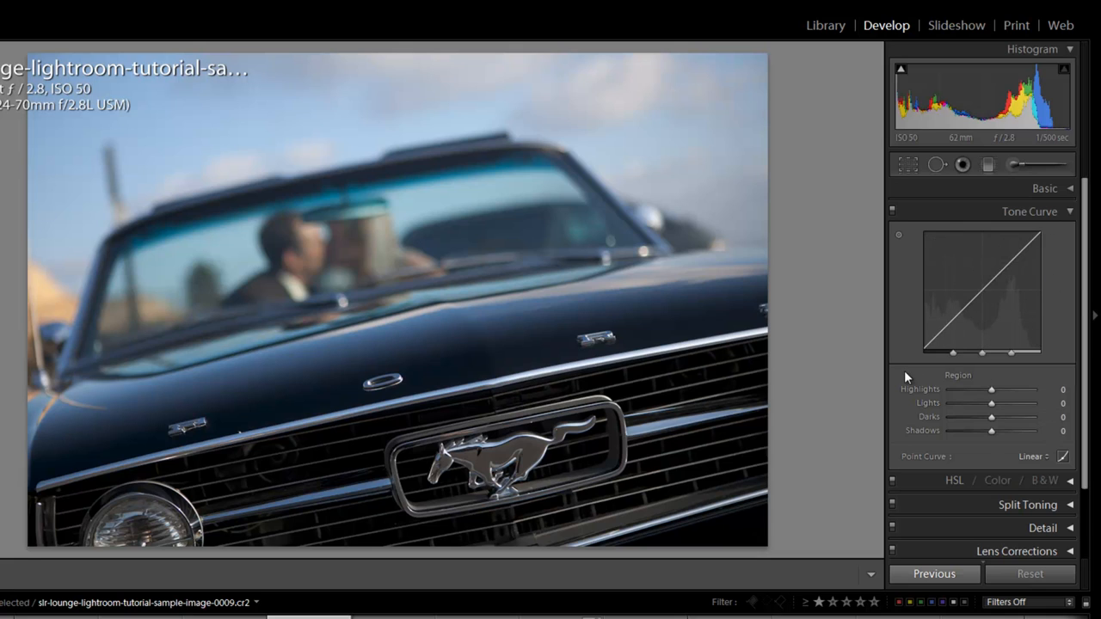
pyautogui.moveTo(1005, 456)
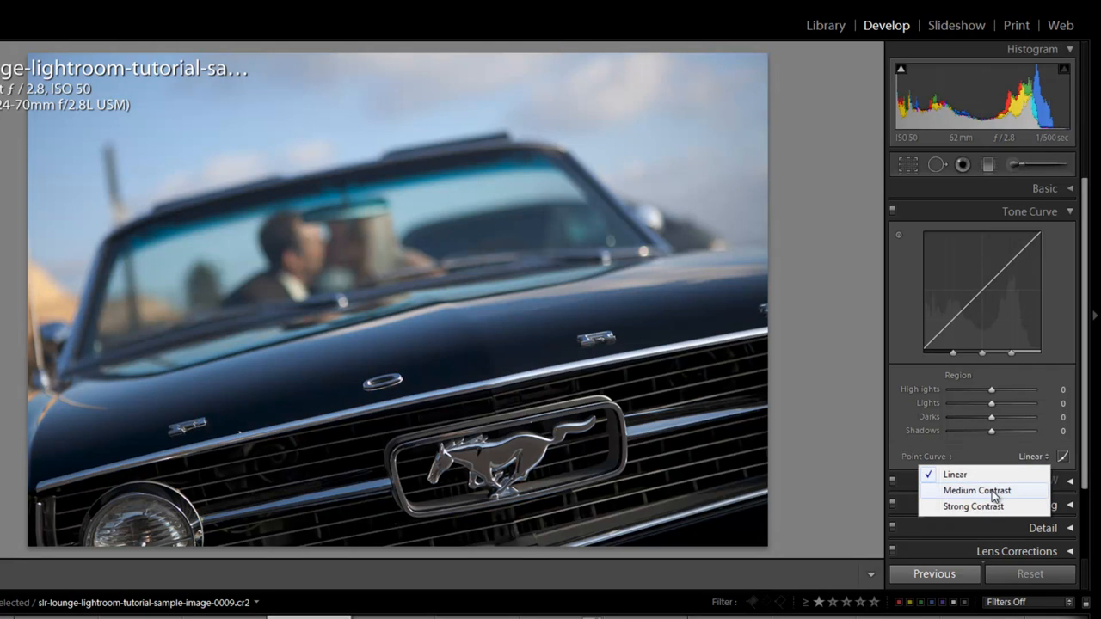
# Set the Point Curve preset to Strong Contrast for a steeper S-shaped curve.
pyautogui.click(977, 490)
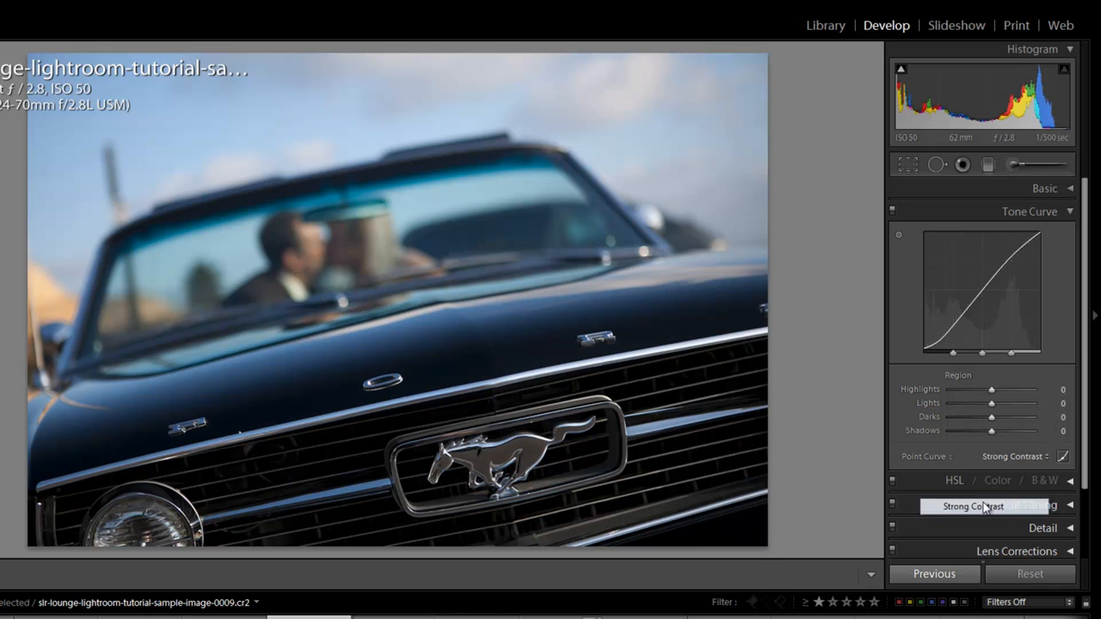
pyautogui.click(989, 505)
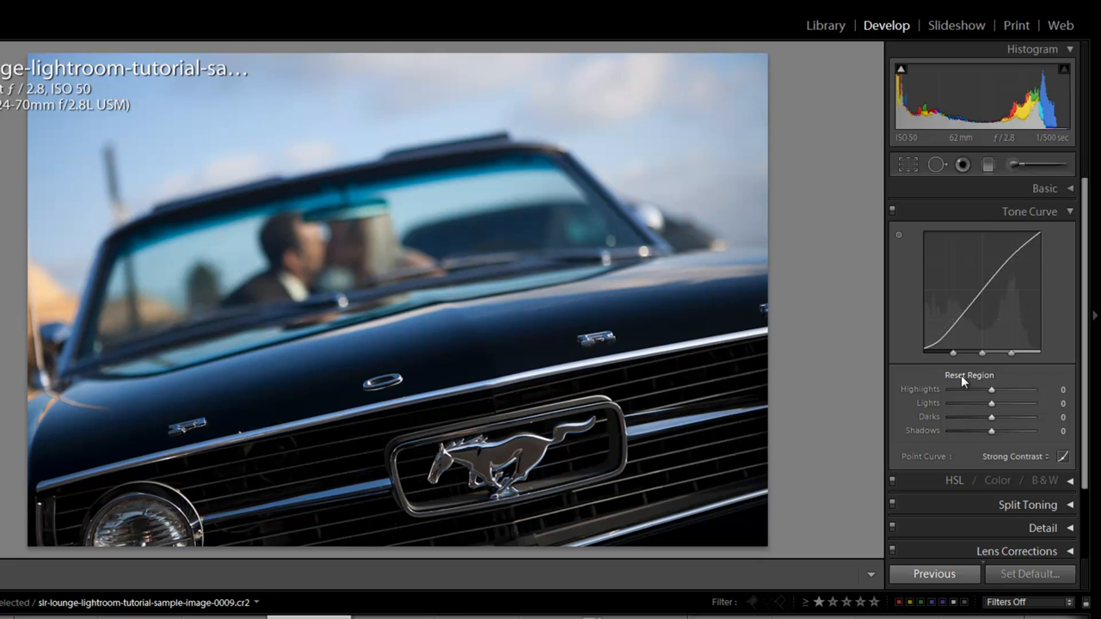
# Reset the curve to Medium Contrast, then drag on the graph to lift highlights and pull down shadows.
pyautogui.click(1015, 456)
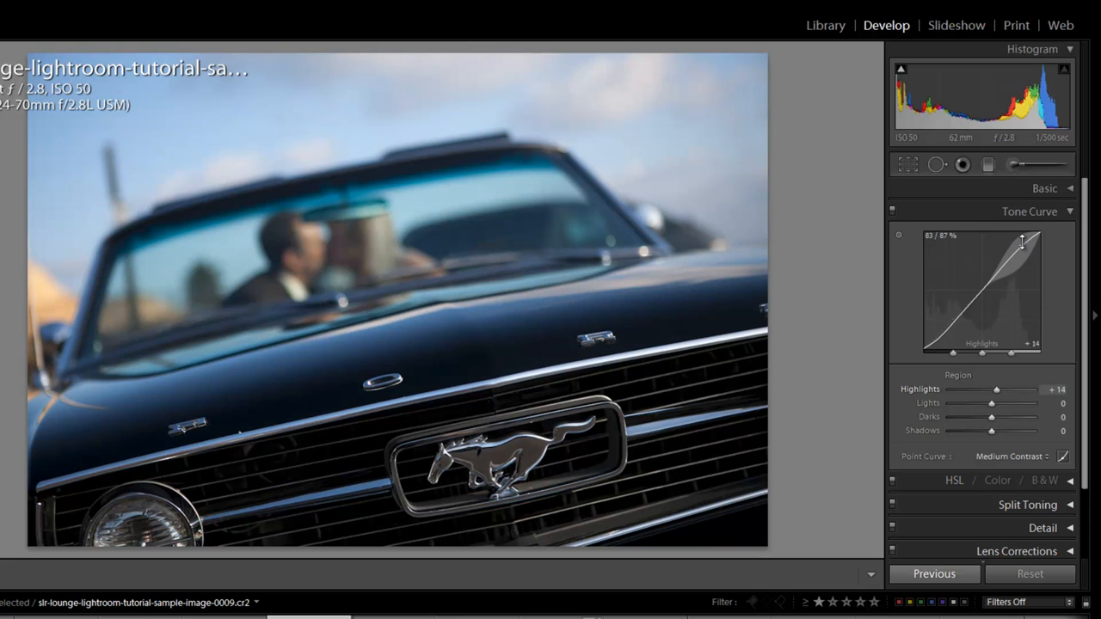
pyautogui.moveTo(1023, 240); pyautogui.dragTo(994, 277)
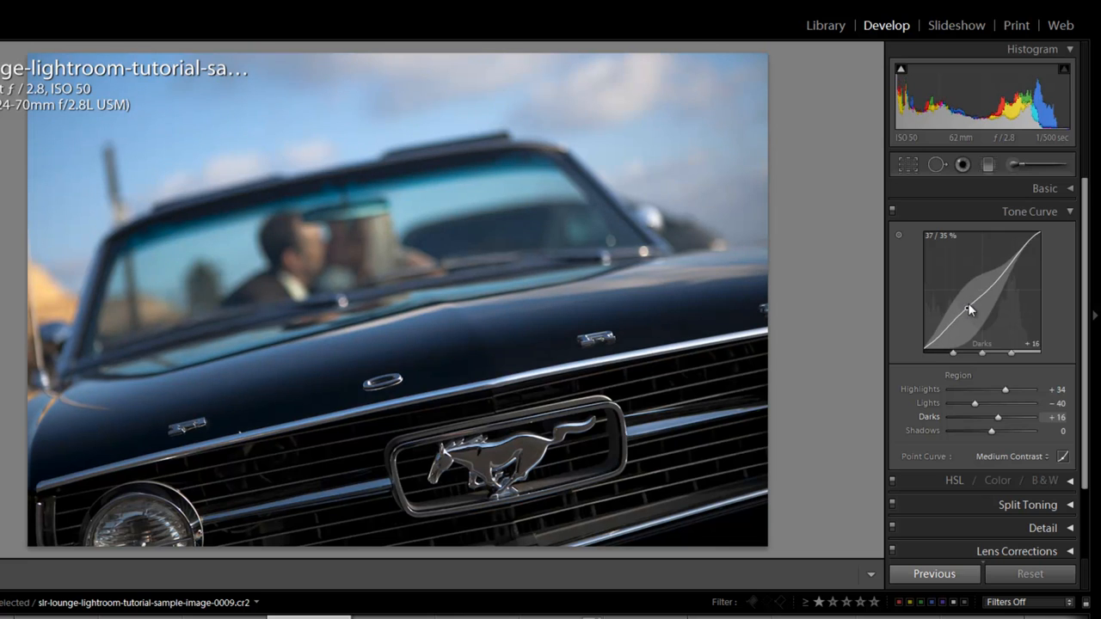
pyautogui.moveTo(970, 309); pyautogui.dragTo(937, 348)
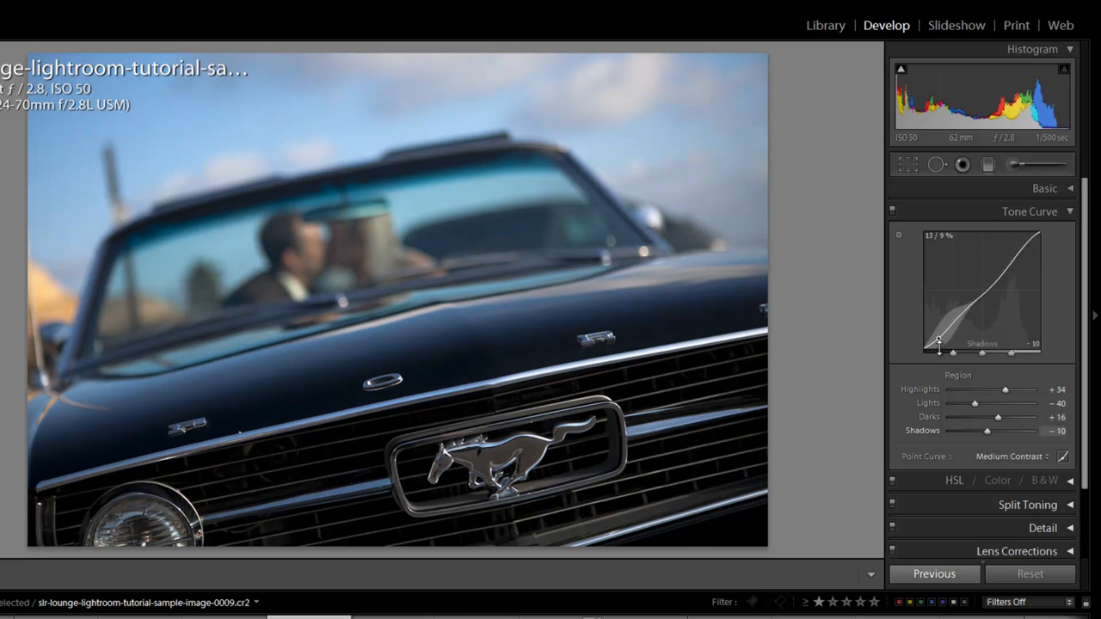
pyautogui.moveTo(937, 344); pyautogui.dragTo(942, 325)
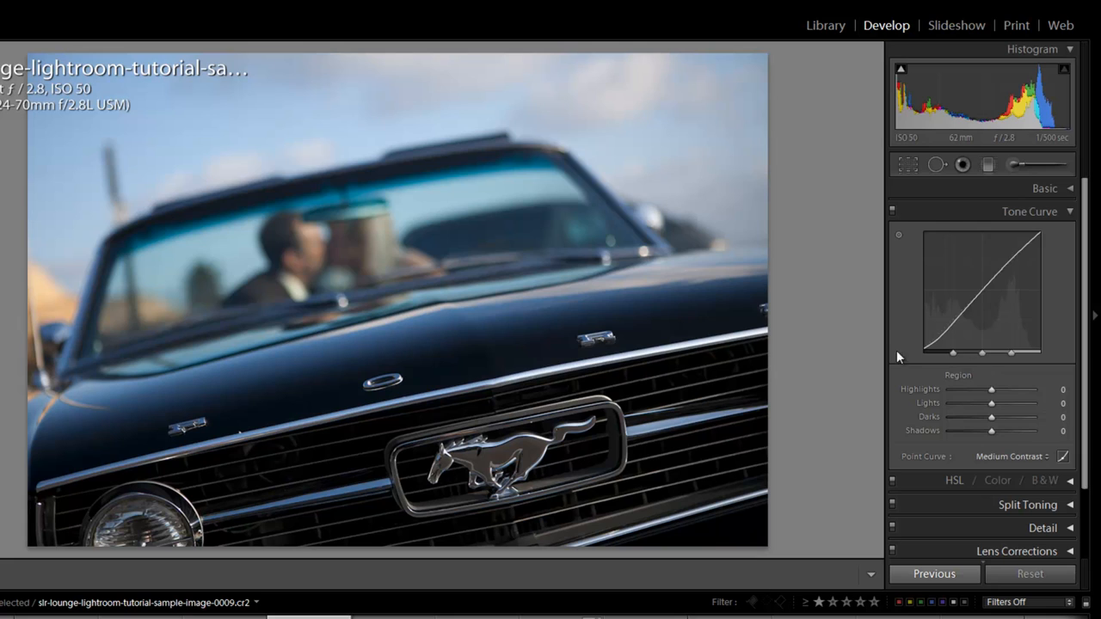
pyautogui.moveTo(935, 342)
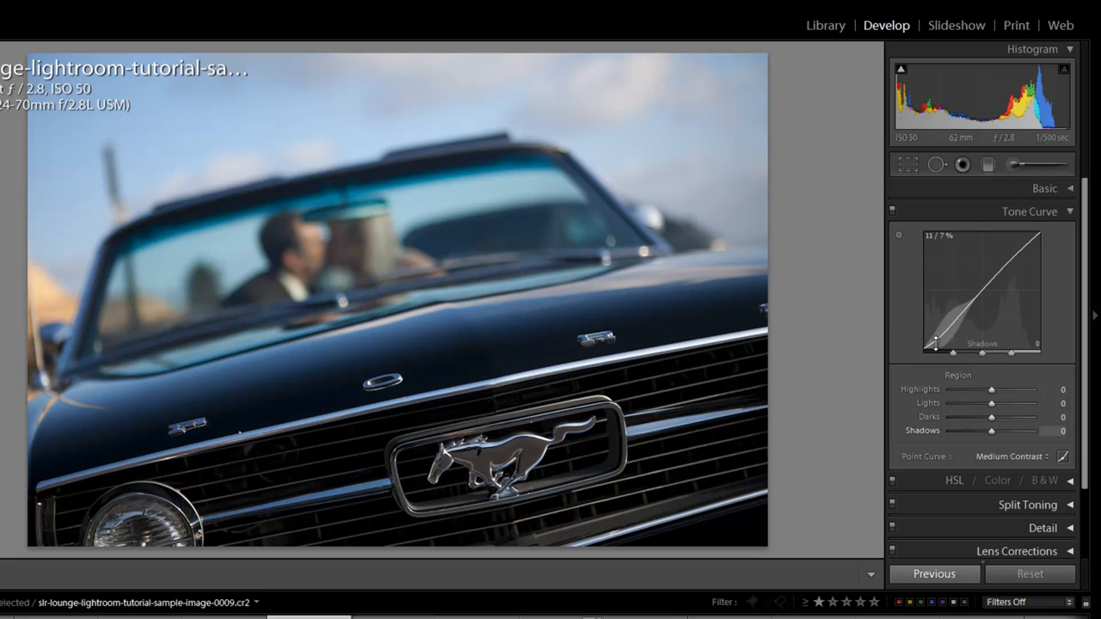
pyautogui.moveTo(1022, 268)
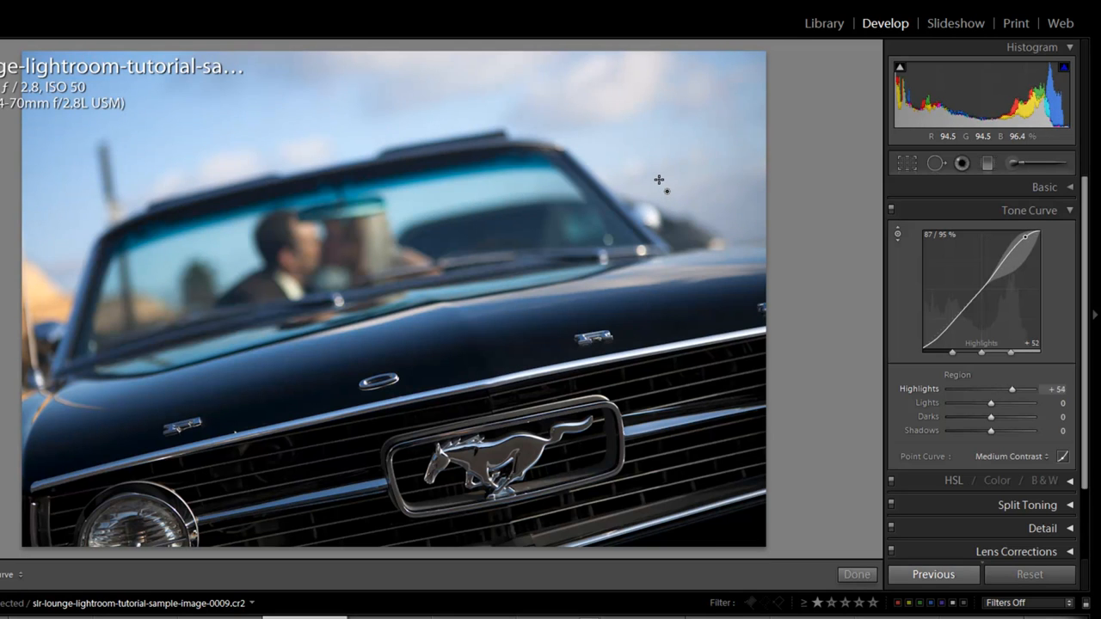
# With the Targeted Adjustment Tool, set Highlights +66, Shadows -30 and Darks +22 from the sky and car hood.
pyautogui.moveTo(1011, 388); pyautogui.dragTo(1024, 389)
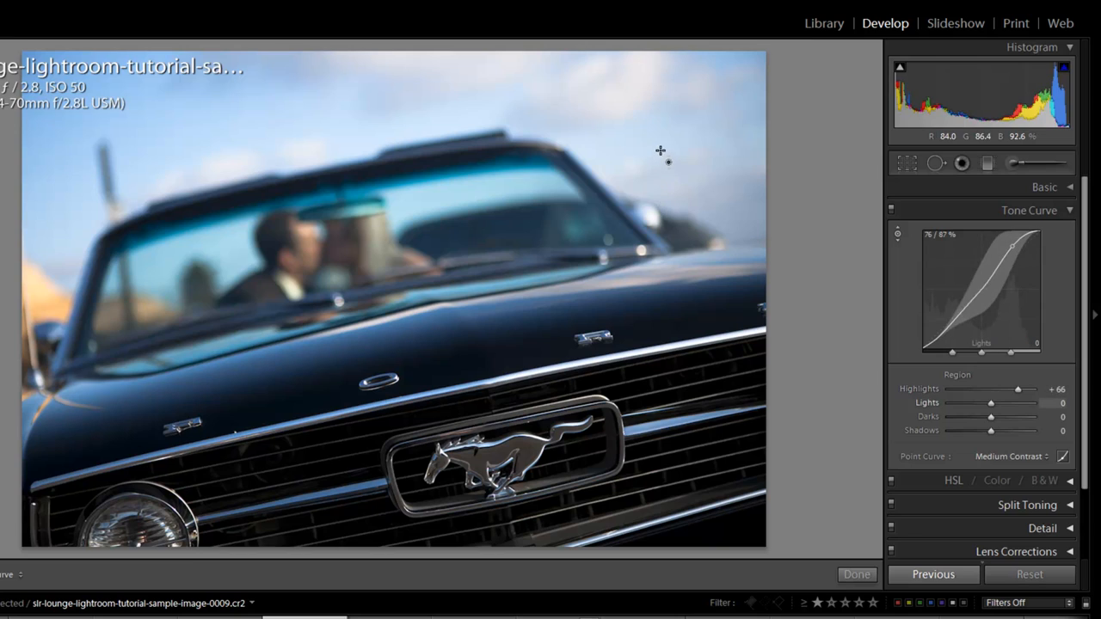
pyautogui.moveTo(723, 110)
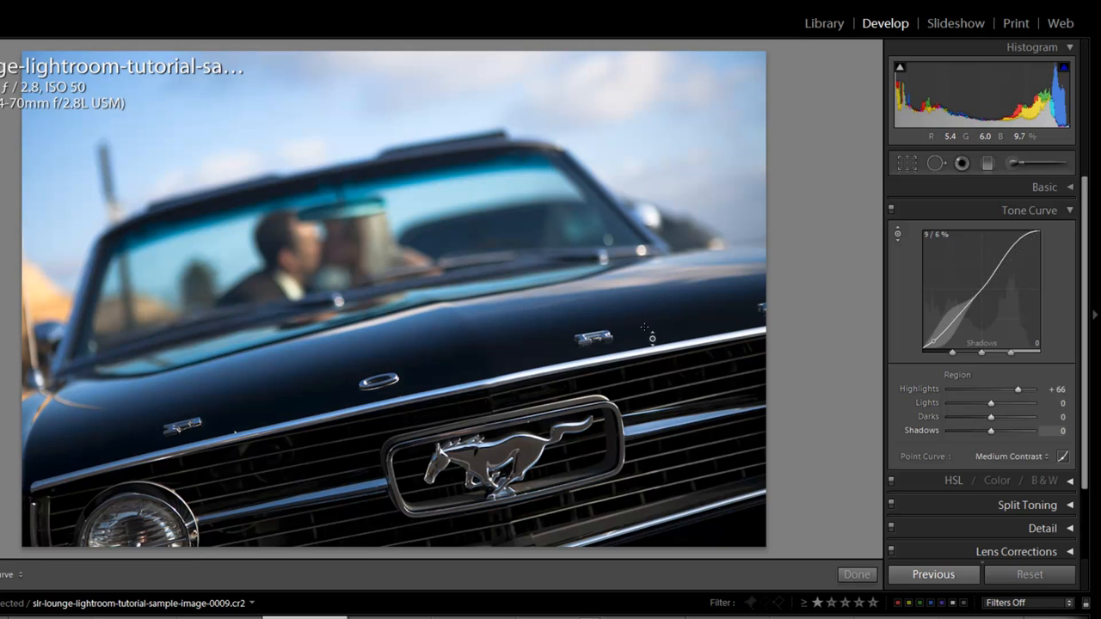
pyautogui.moveTo(485, 379)
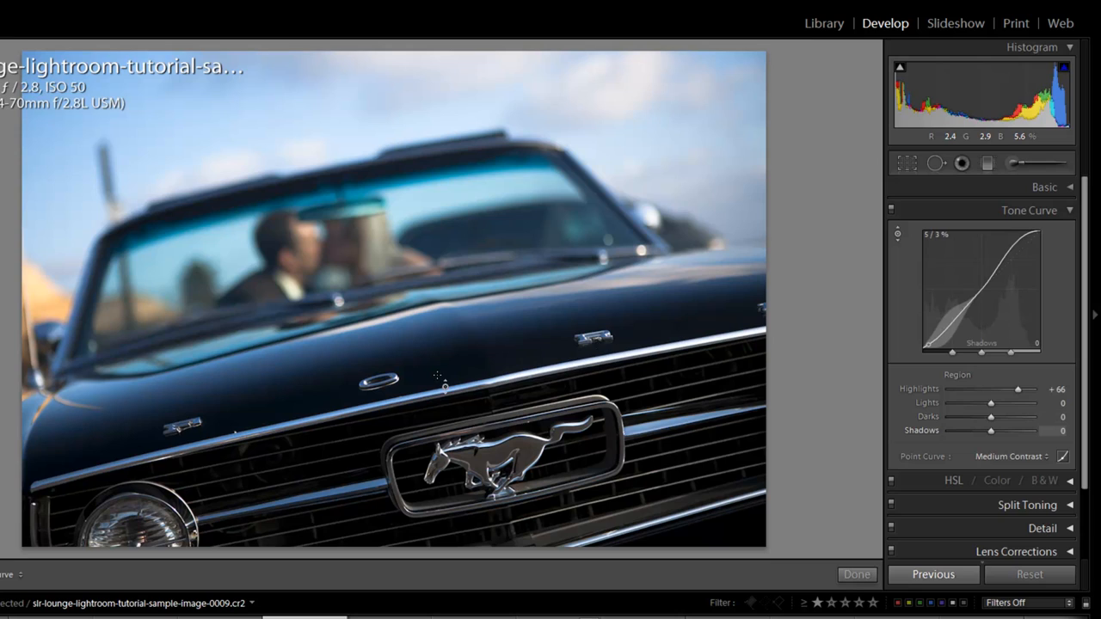
pyautogui.moveTo(481, 352)
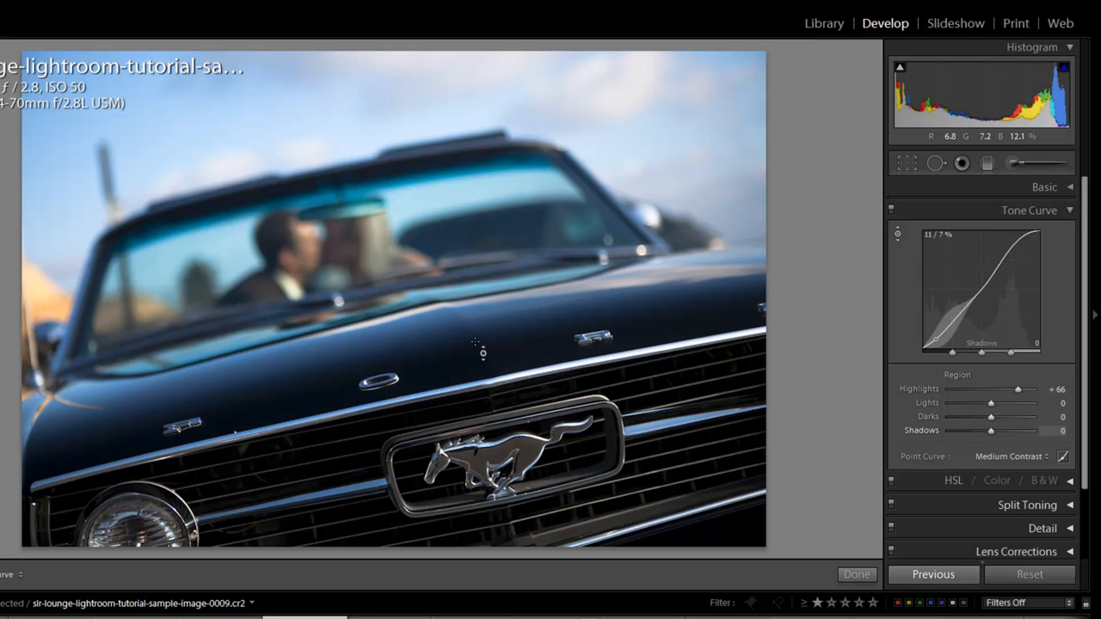
pyautogui.moveTo(520, 378)
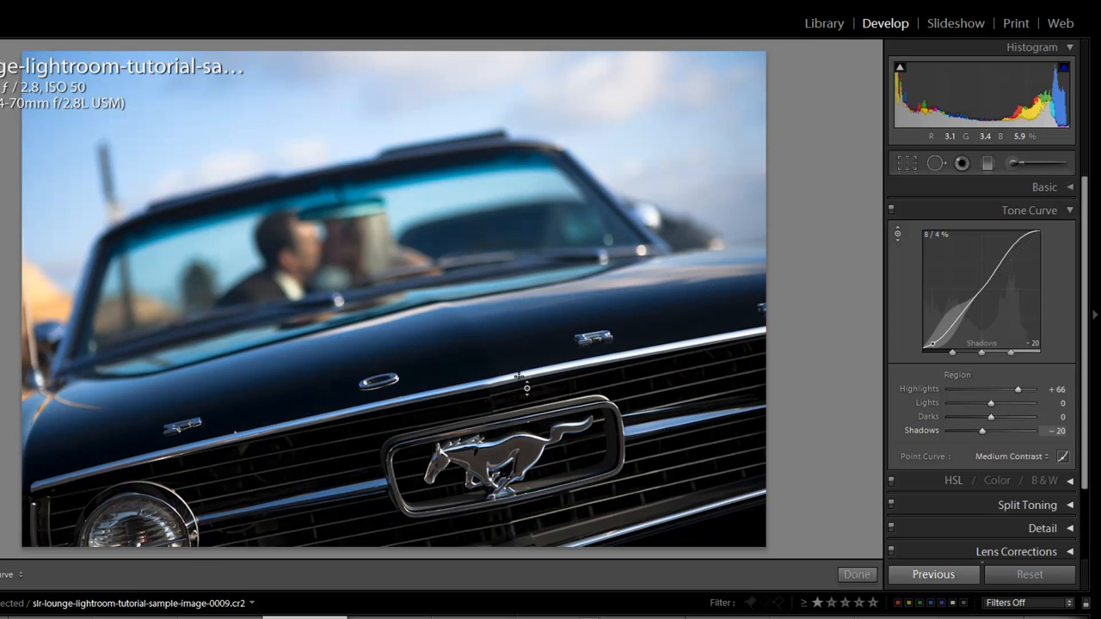
pyautogui.moveTo(520, 382); pyautogui.dragTo(562, 296)
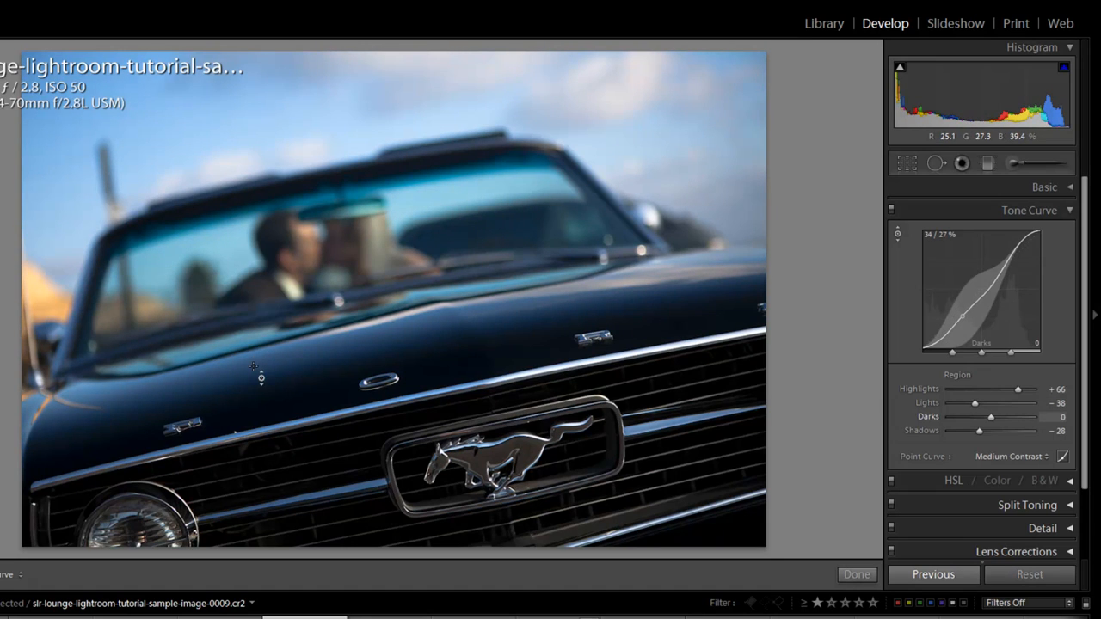
pyautogui.moveTo(262, 378); pyautogui.dragTo(268, 353)
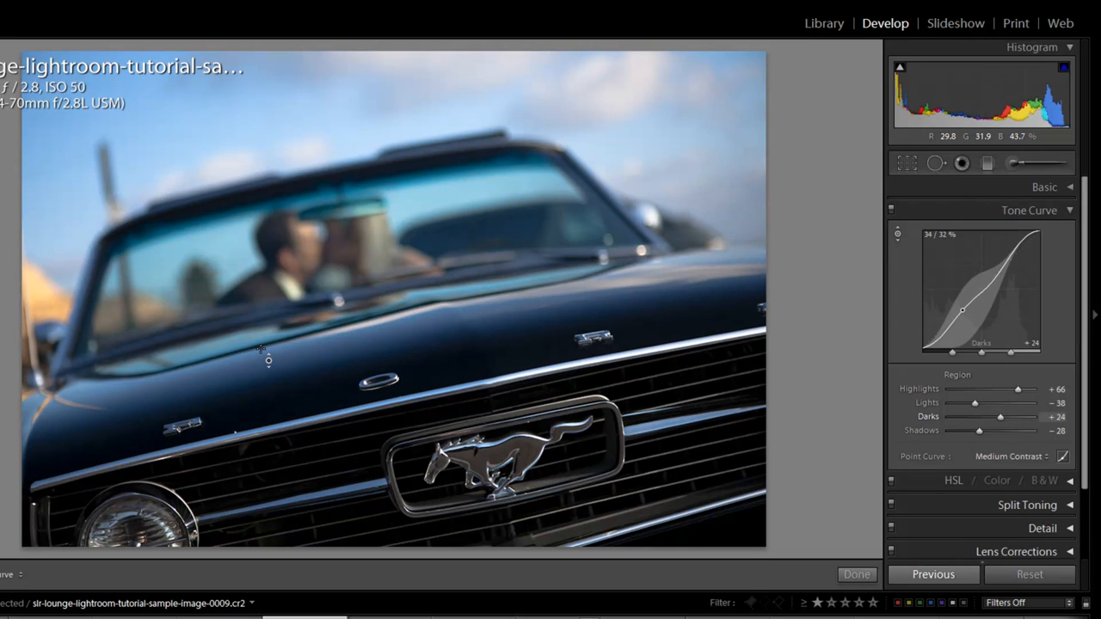
pyautogui.moveTo(1001, 416); pyautogui.dragTo(997, 416)
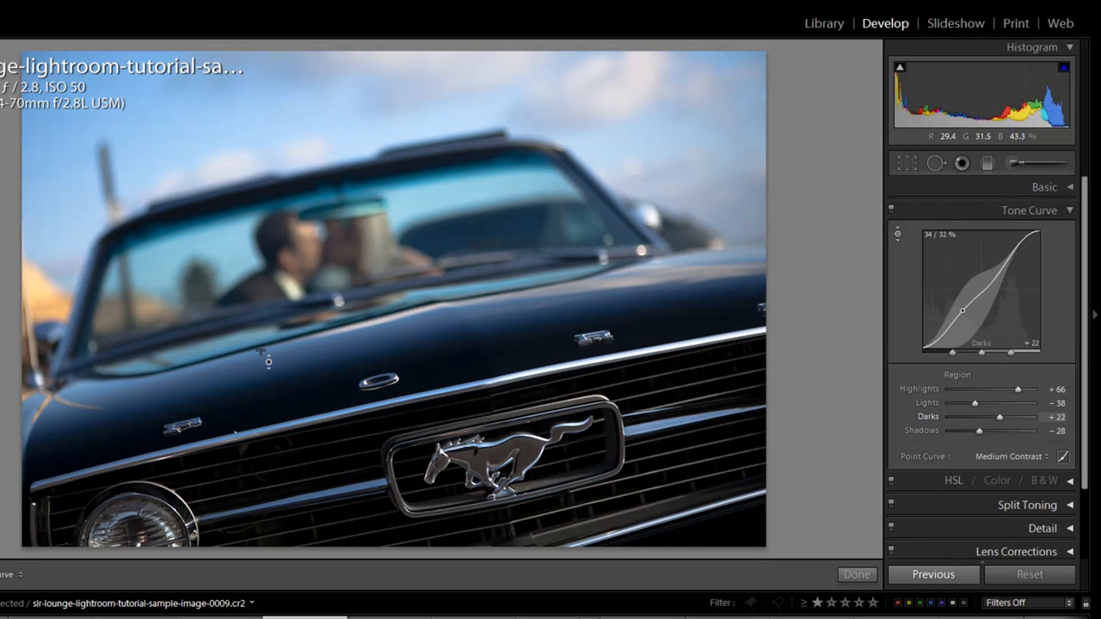